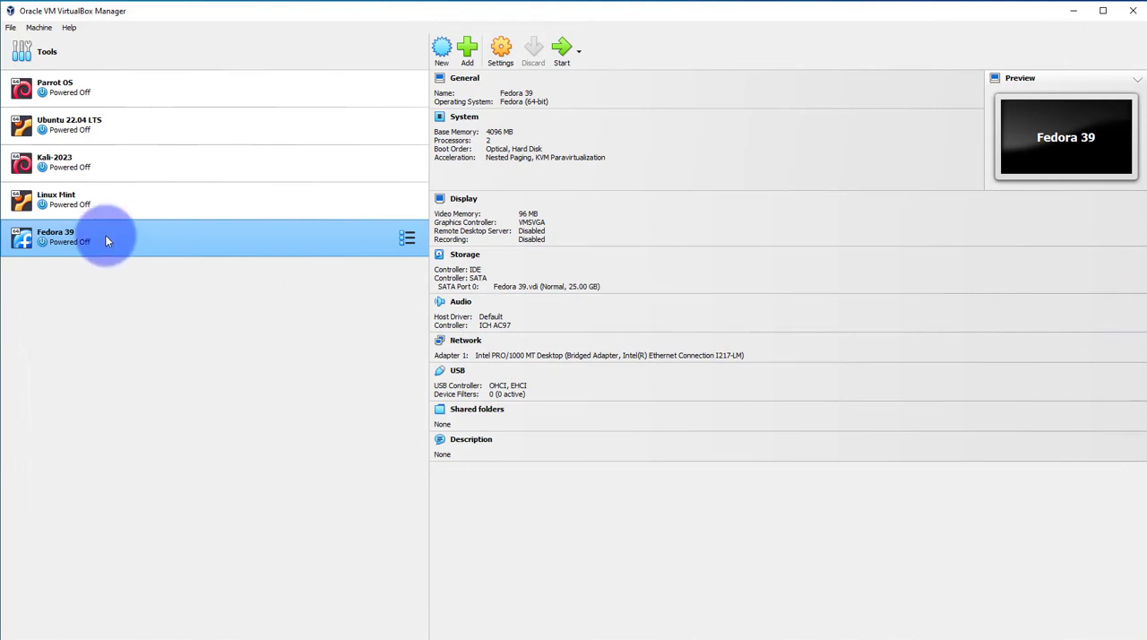
pyautogui.moveTo(196, 211)
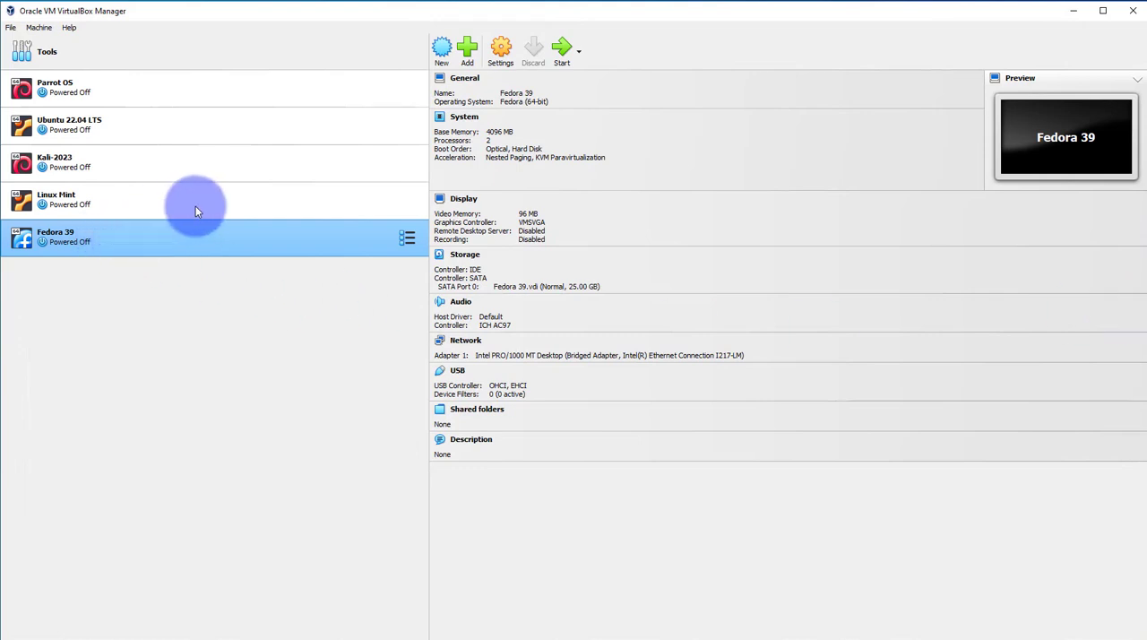
pyautogui.moveTo(186, 312)
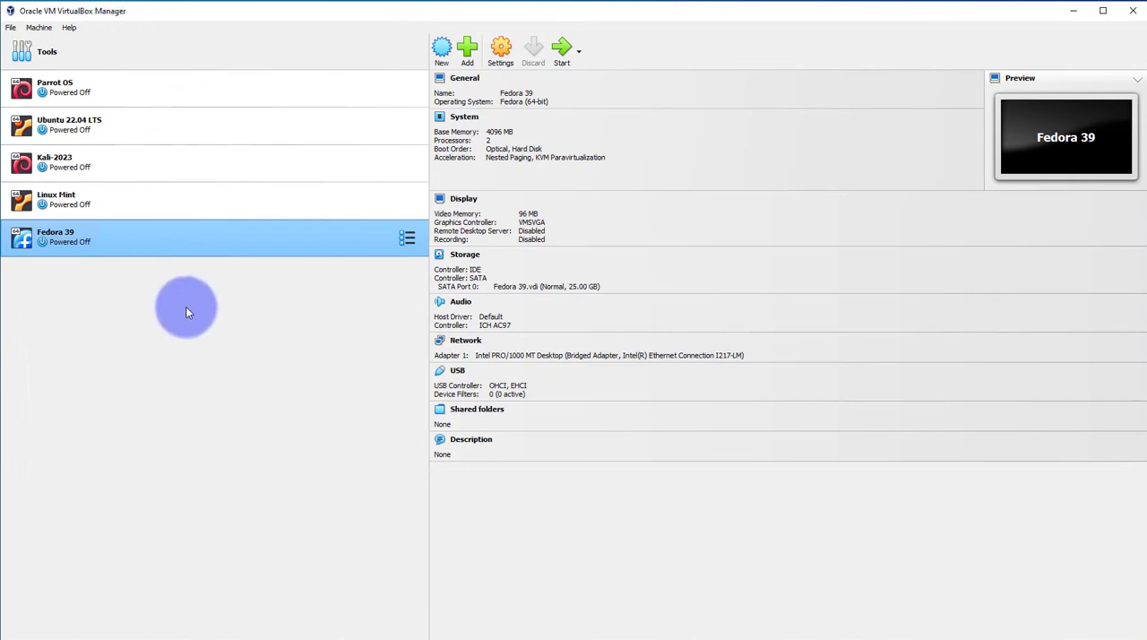
pyautogui.moveTo(158, 272)
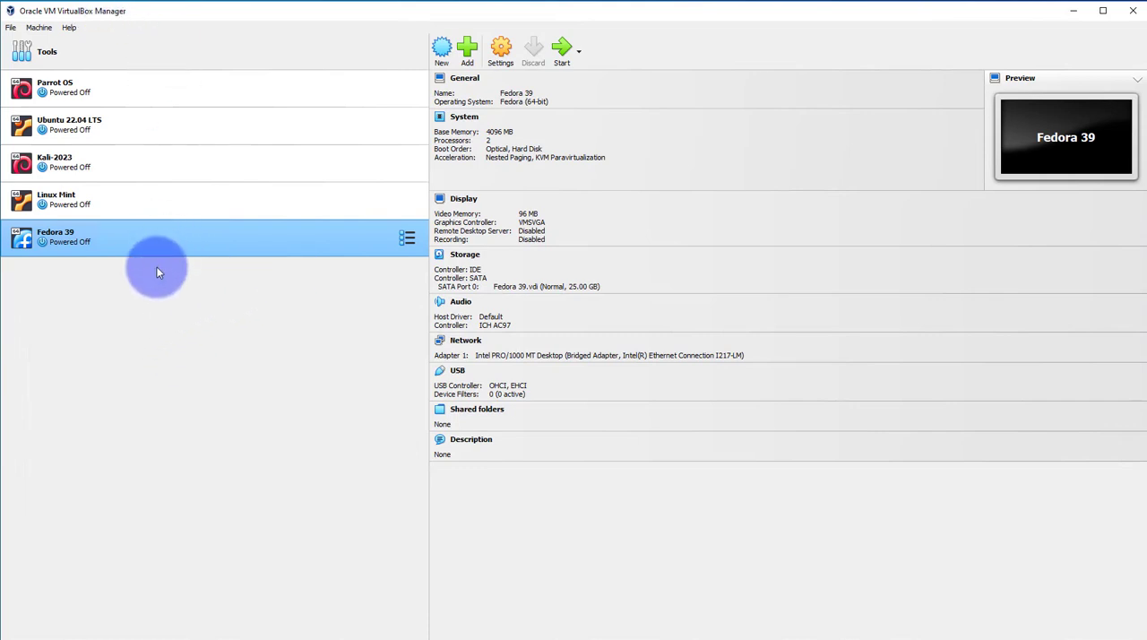
pyautogui.moveTo(196, 257)
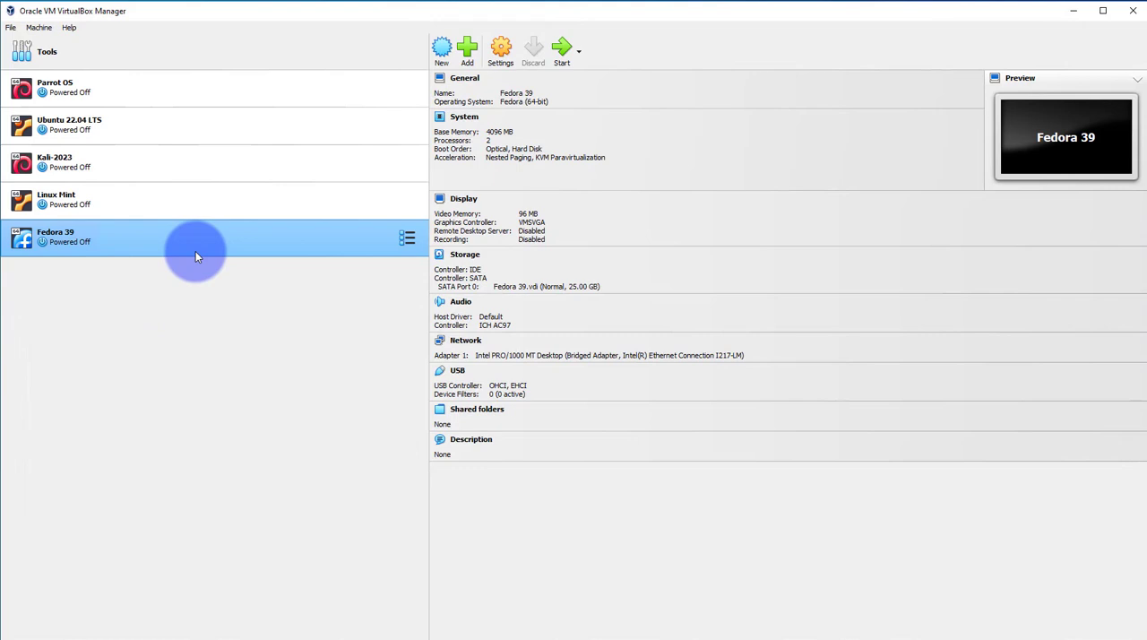
pyautogui.moveTo(179, 247)
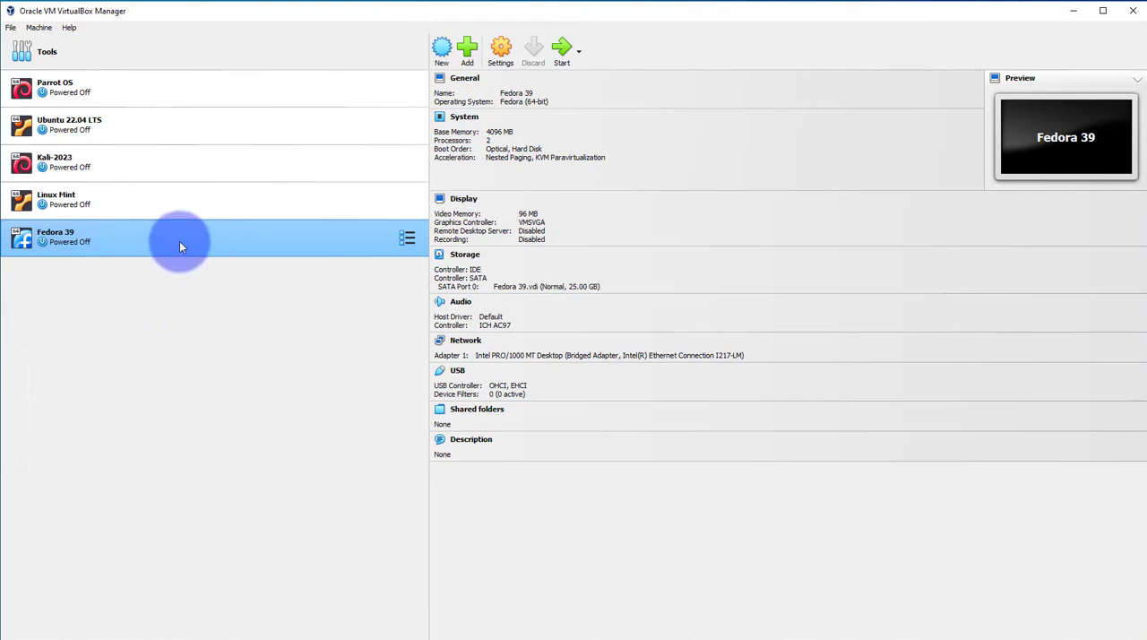
pyautogui.moveTo(172, 247)
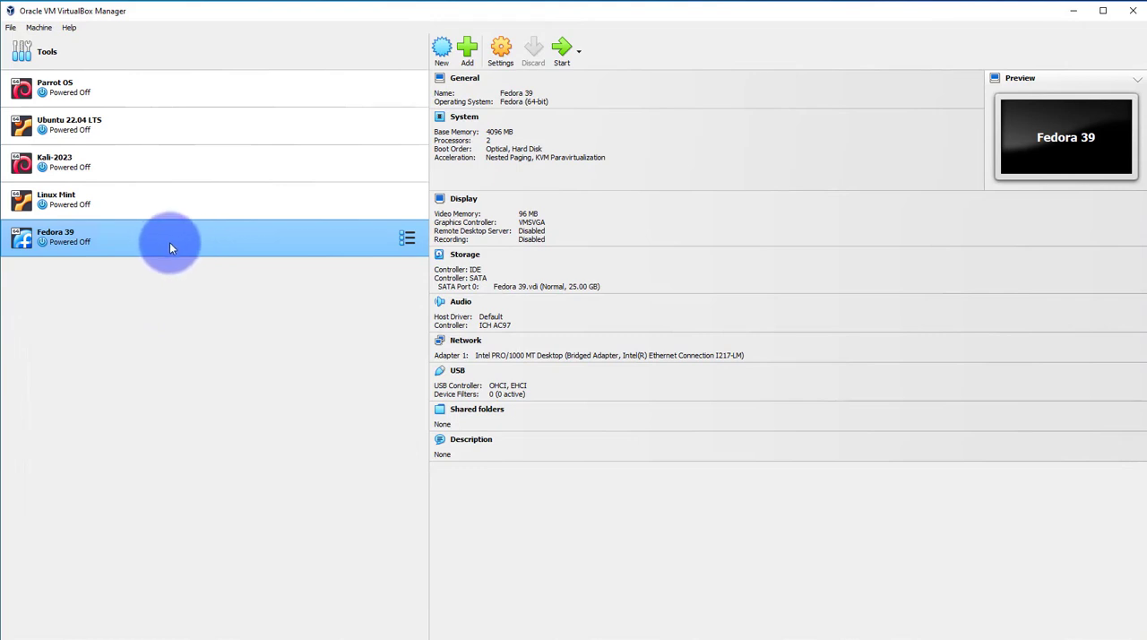
# Review the Fedora 39 network adapter attachment, save the settings, and start the VM
pyautogui.rightClick(170, 242)
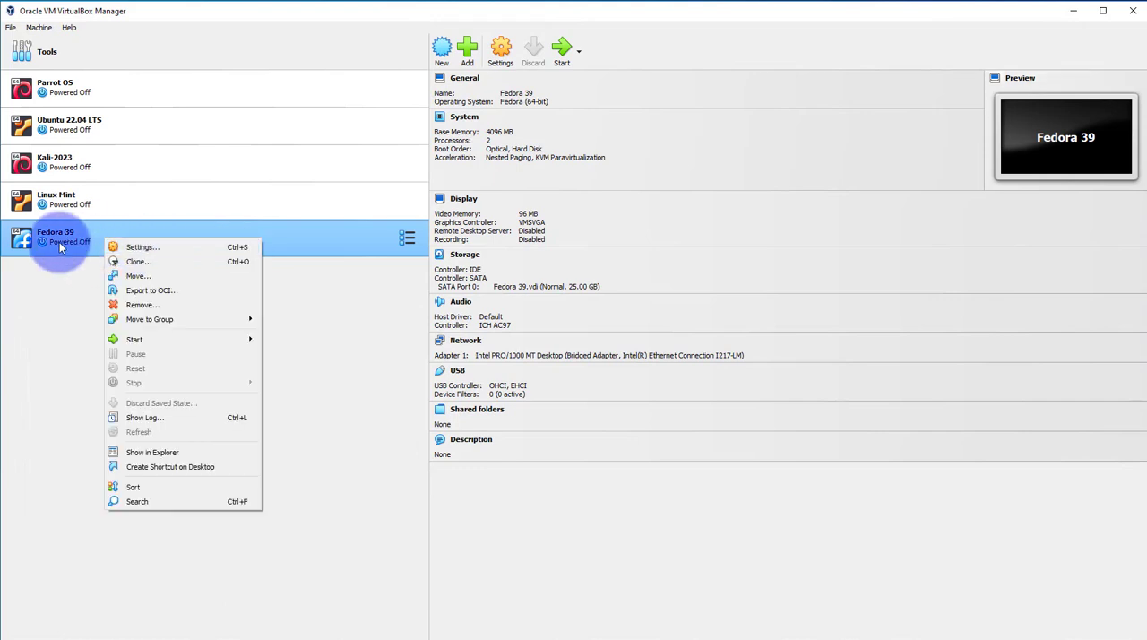
pyautogui.click(142, 247)
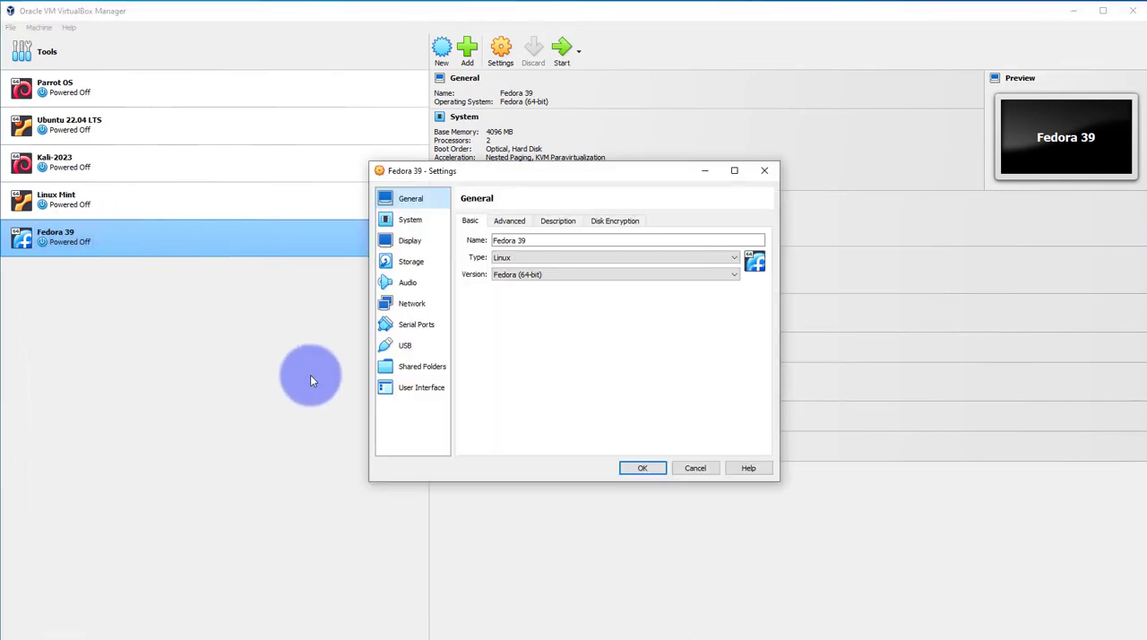
pyautogui.moveTo(412, 303)
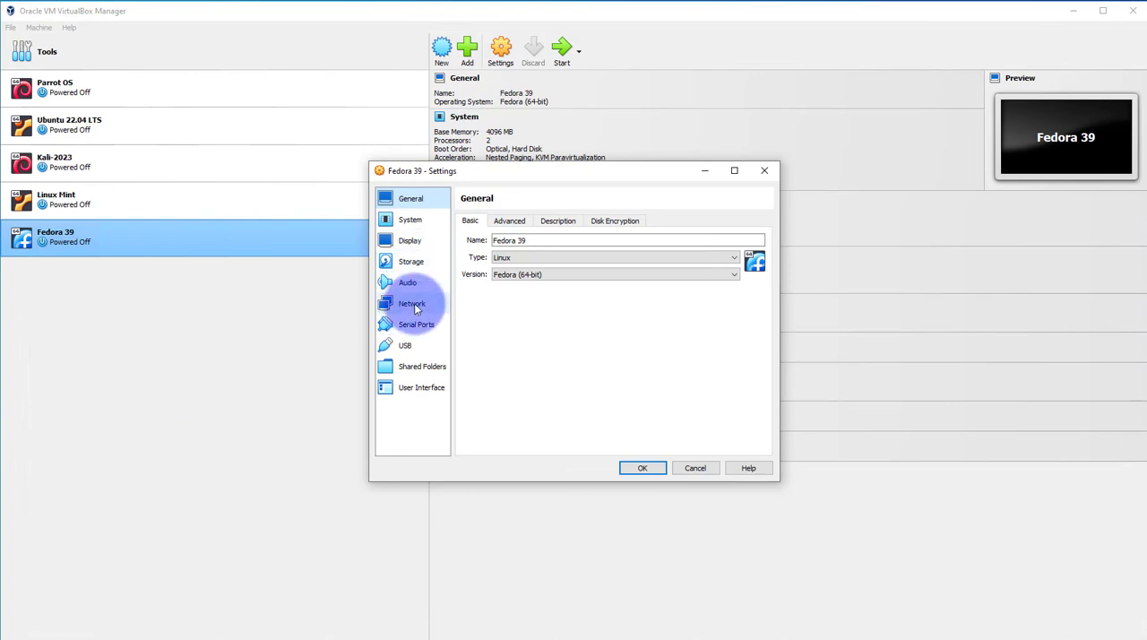
pyautogui.click(413, 303)
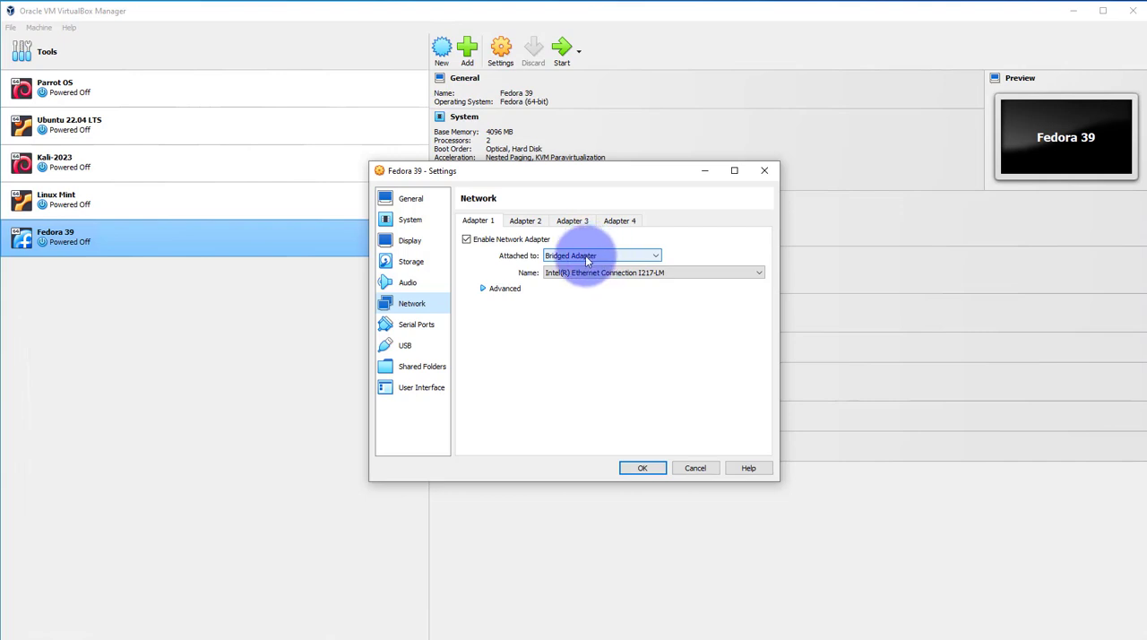
pyautogui.click(526, 220)
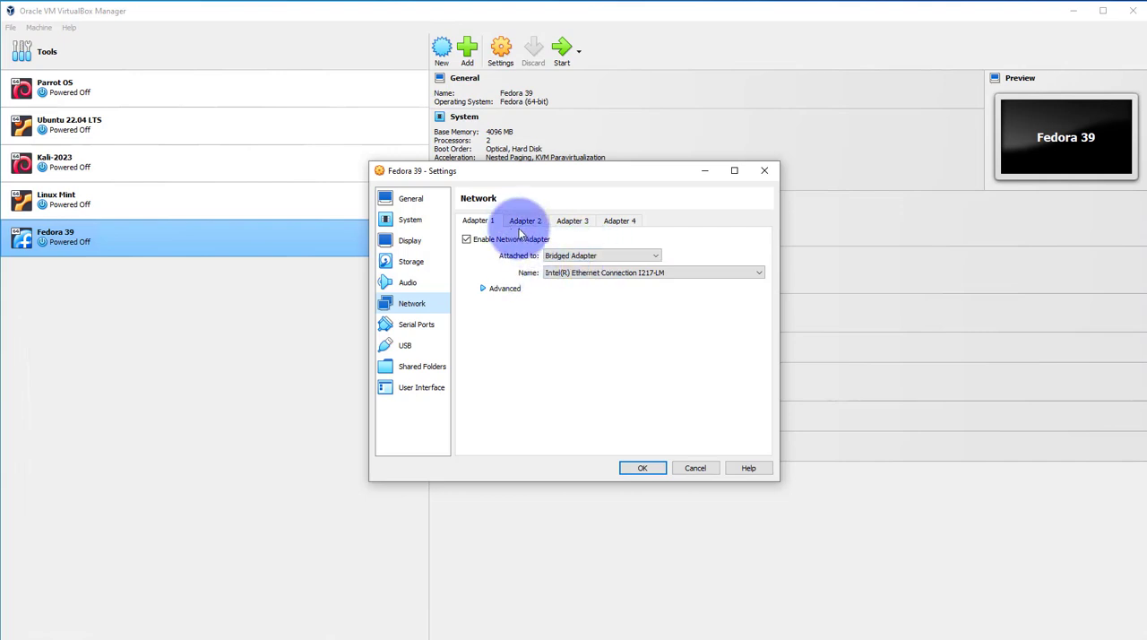
pyautogui.click(478, 221)
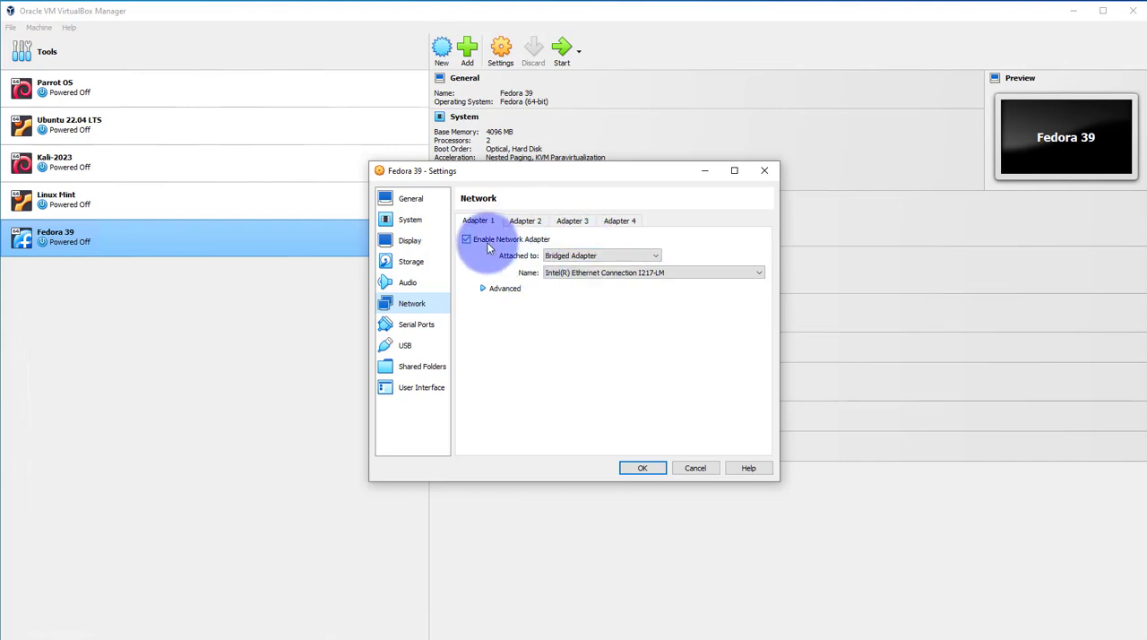
pyautogui.moveTo(643, 468)
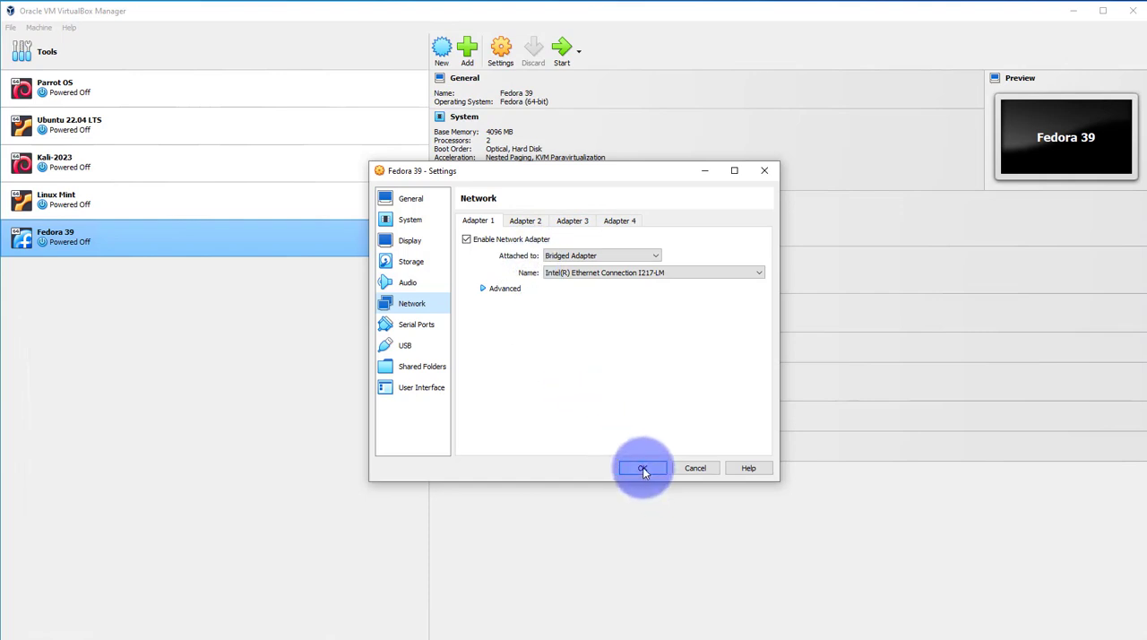
pyautogui.click(642, 468)
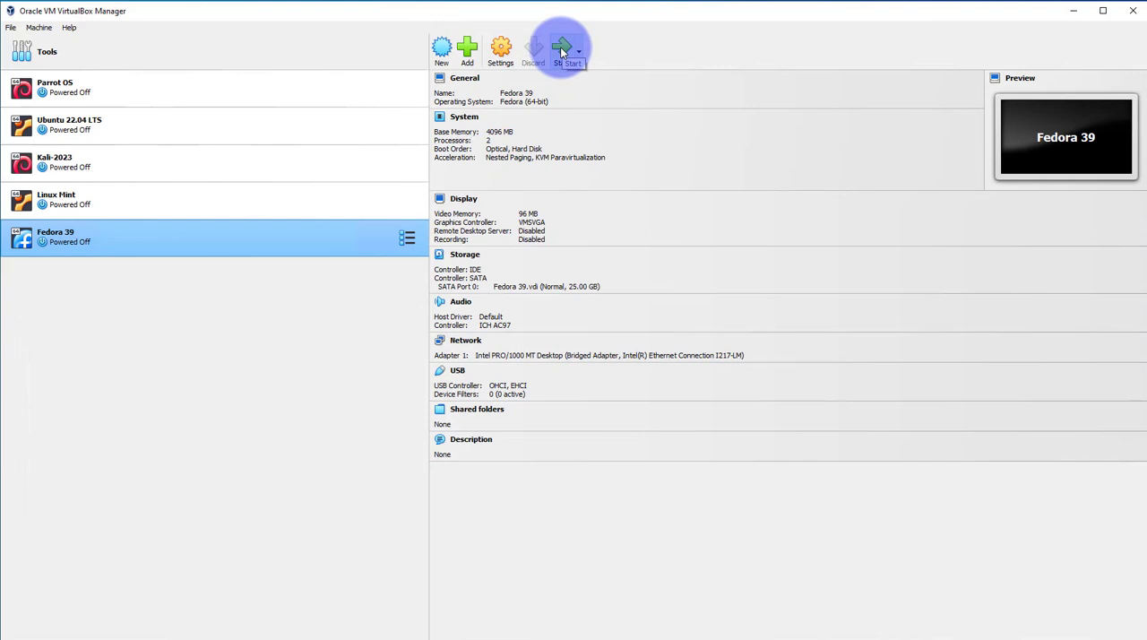
pyautogui.moveTo(375, 253)
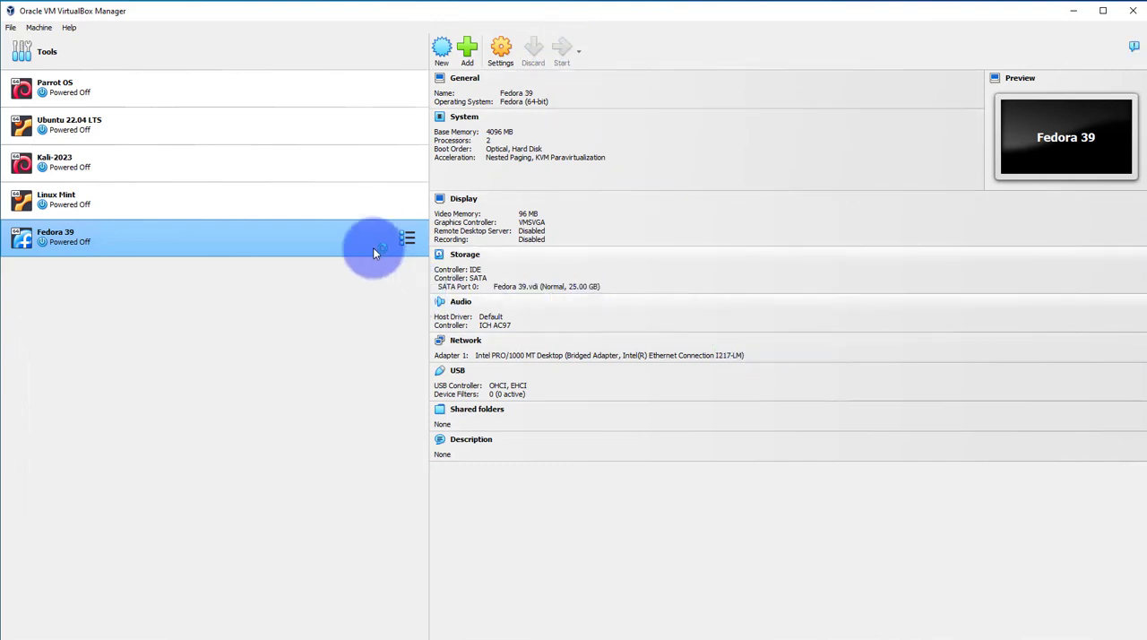
pyautogui.click(561, 50)
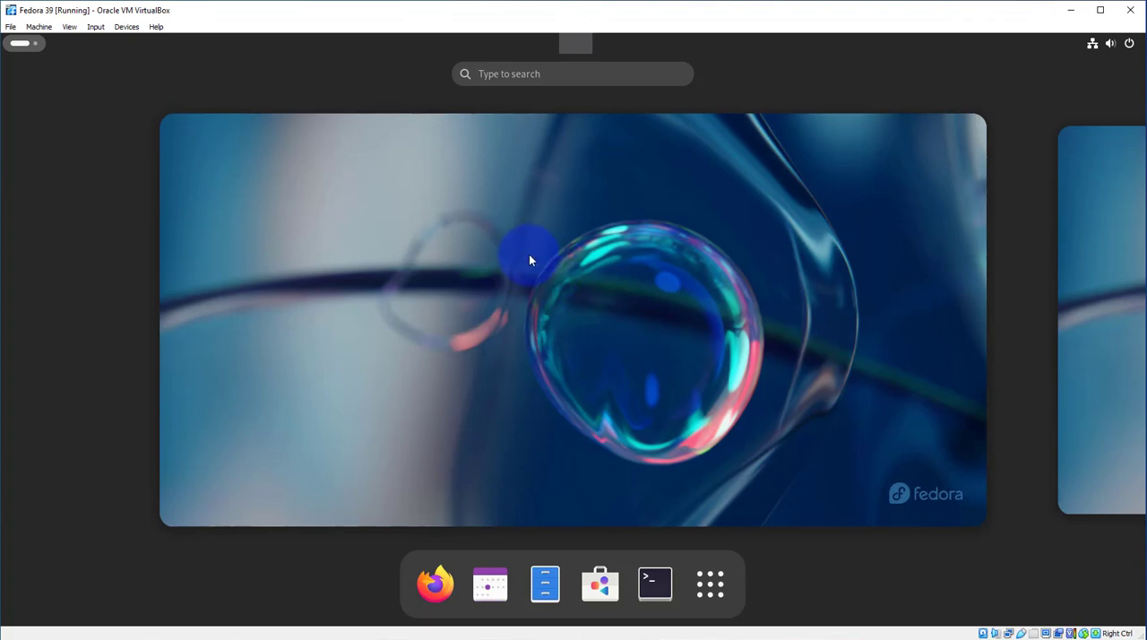
pyautogui.moveTo(607, 213)
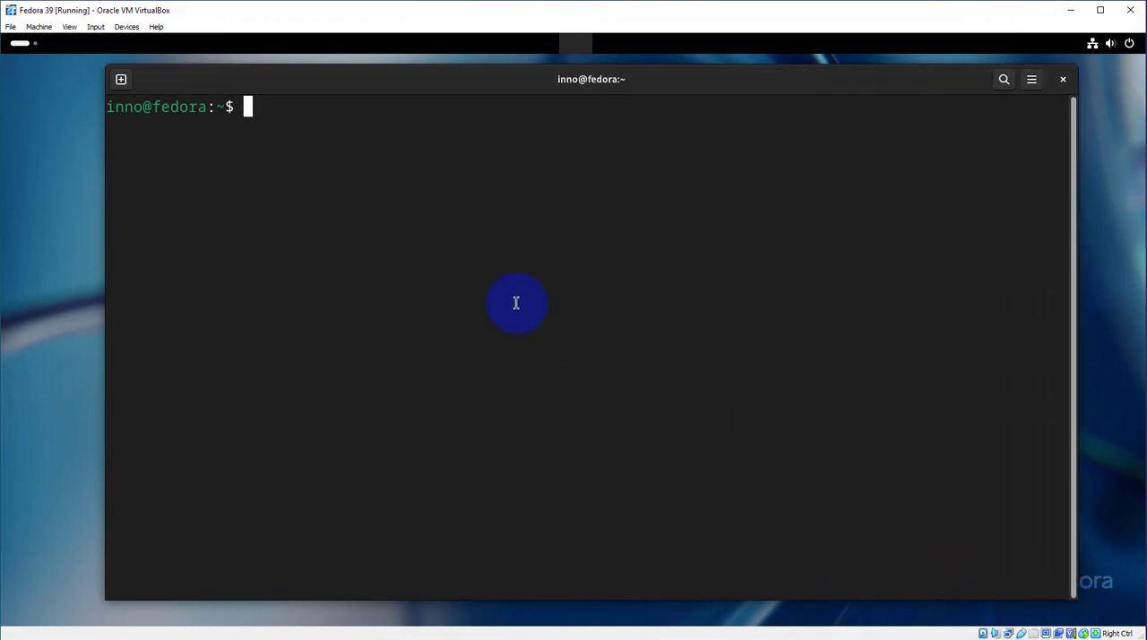
# Run ip a and highlight LOOPBACK, enp0s3 and its address 172.16.1.100/24
pyautogui.write('ip a')
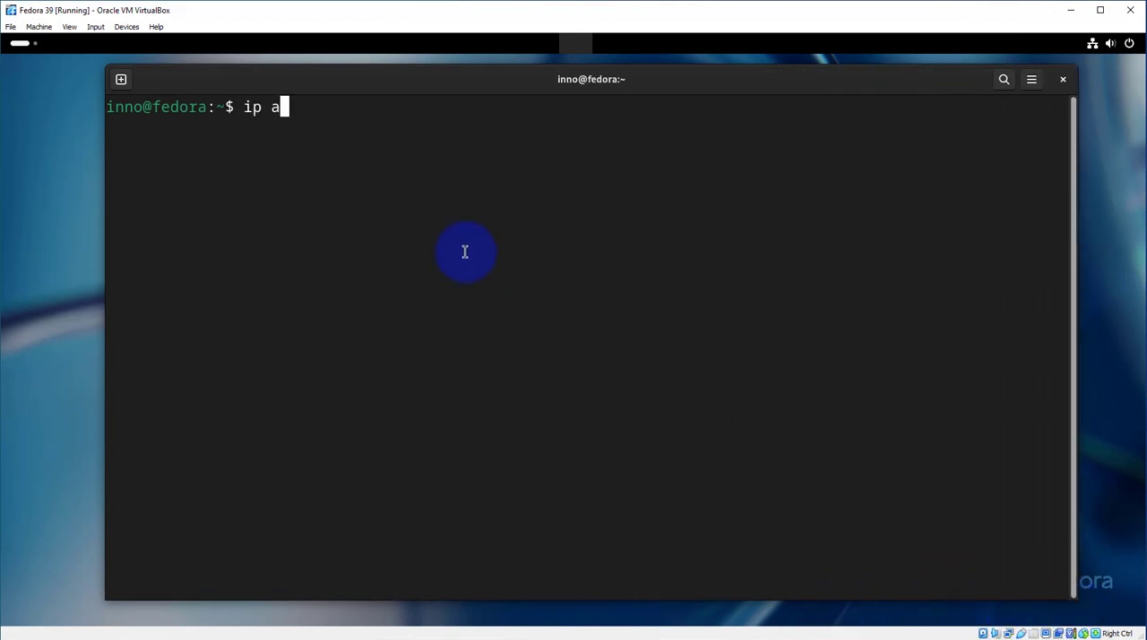
pyautogui.press('Return')
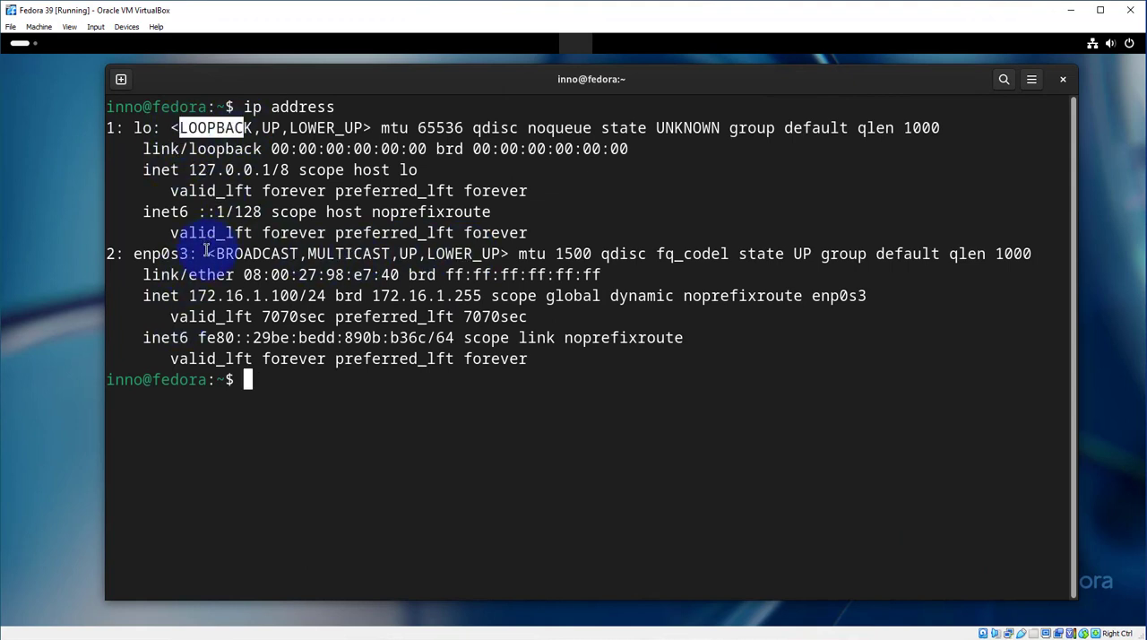
pyautogui.doubleClick(160, 254)
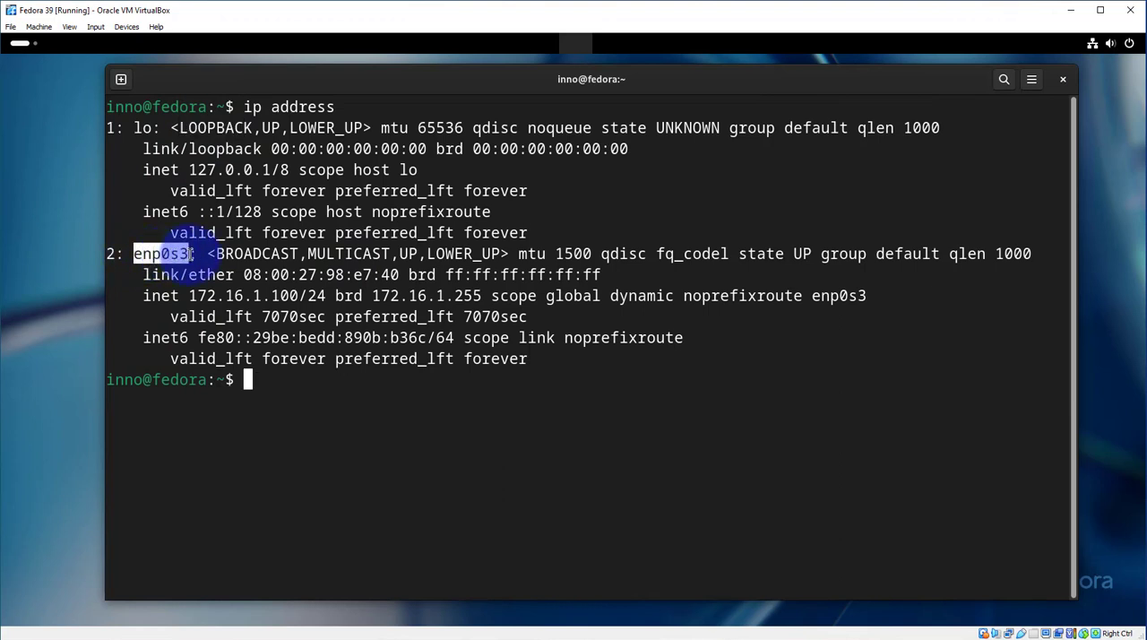
pyautogui.doubleClick(204, 296)
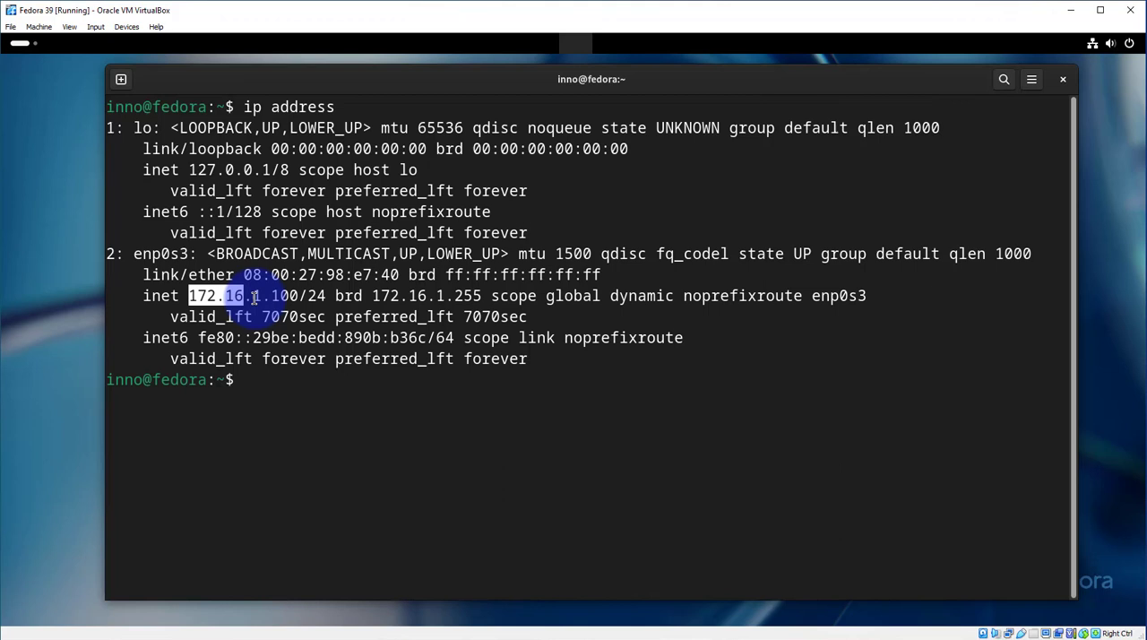
pyautogui.moveTo(242, 296); pyautogui.dragTo(305, 295)
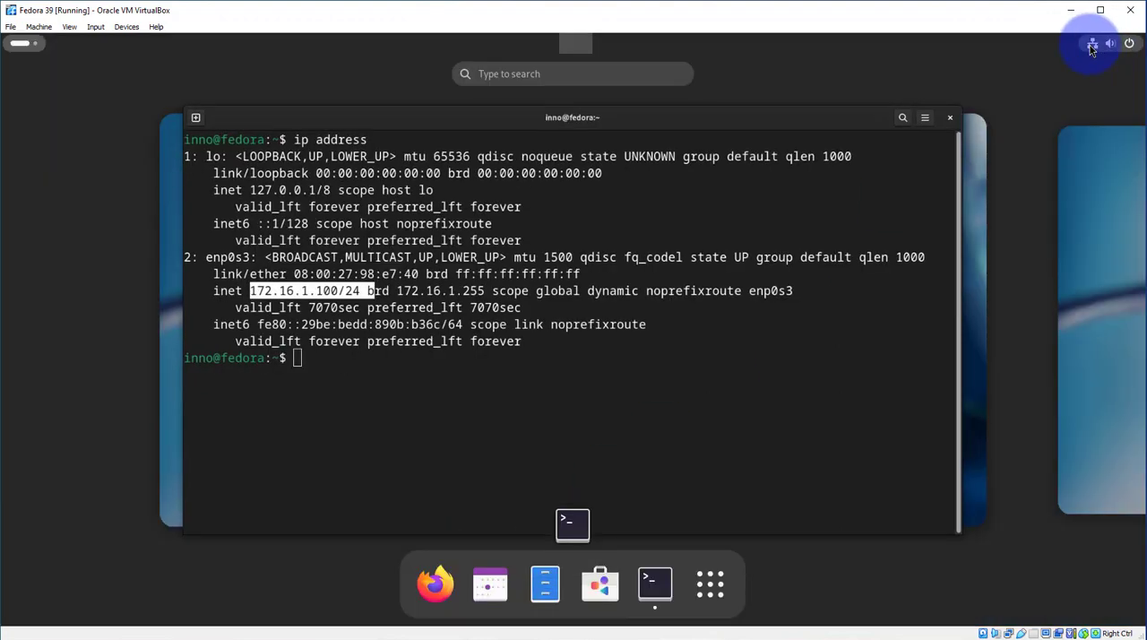
# Turn off the Wired connection in the guest's Network settings and close them
pyautogui.click(1093, 43)
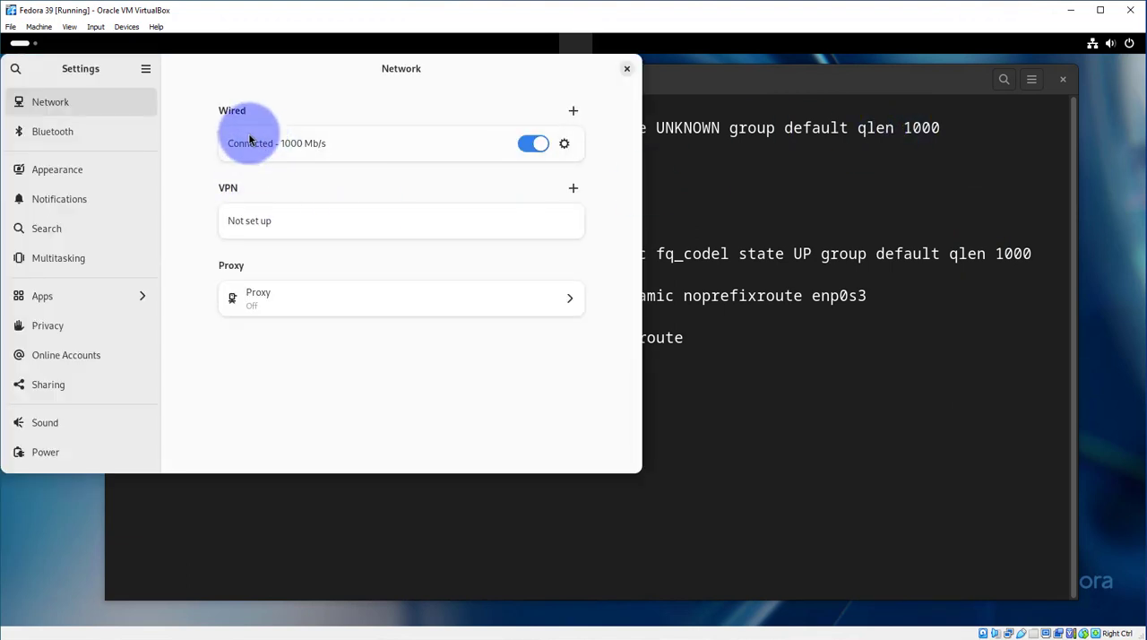
pyautogui.moveTo(351, 366)
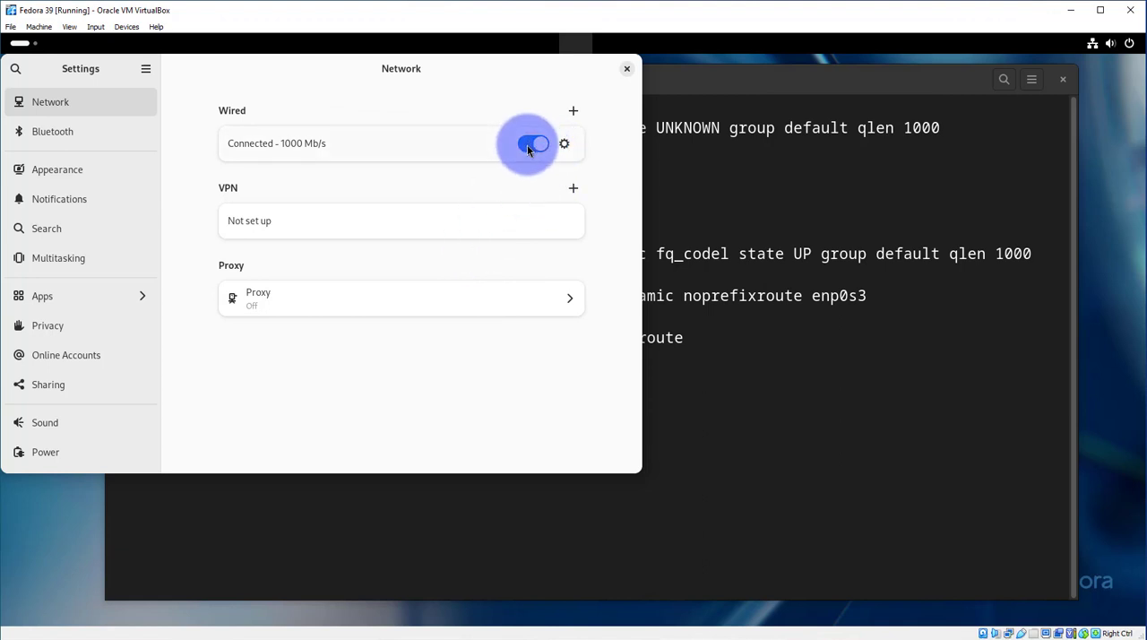
pyautogui.click(534, 143)
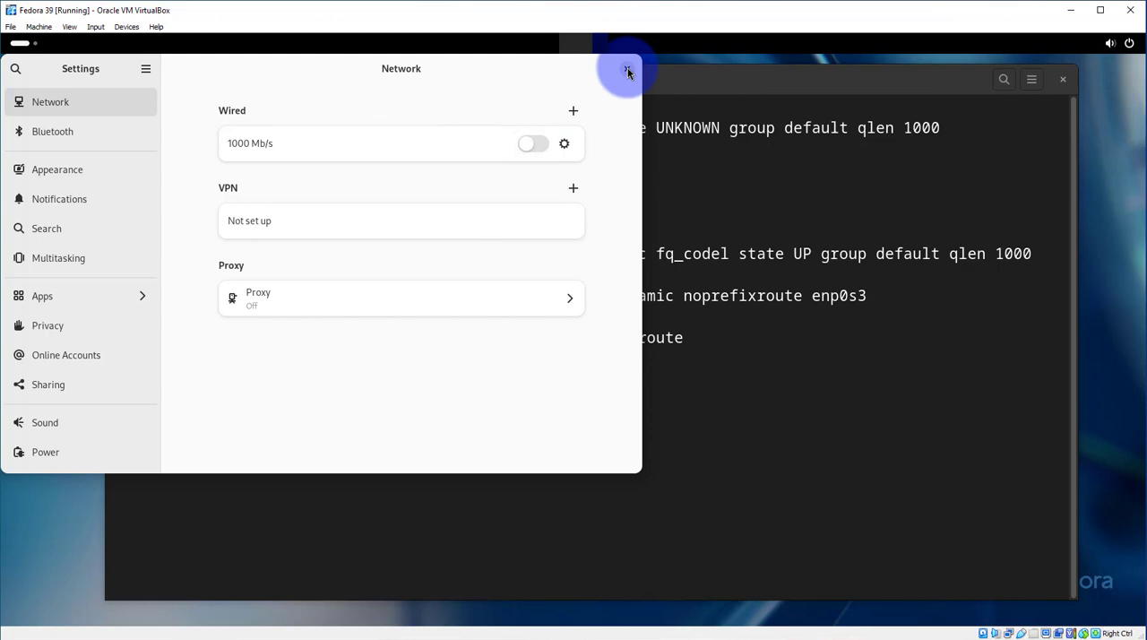
pyautogui.click(627, 70)
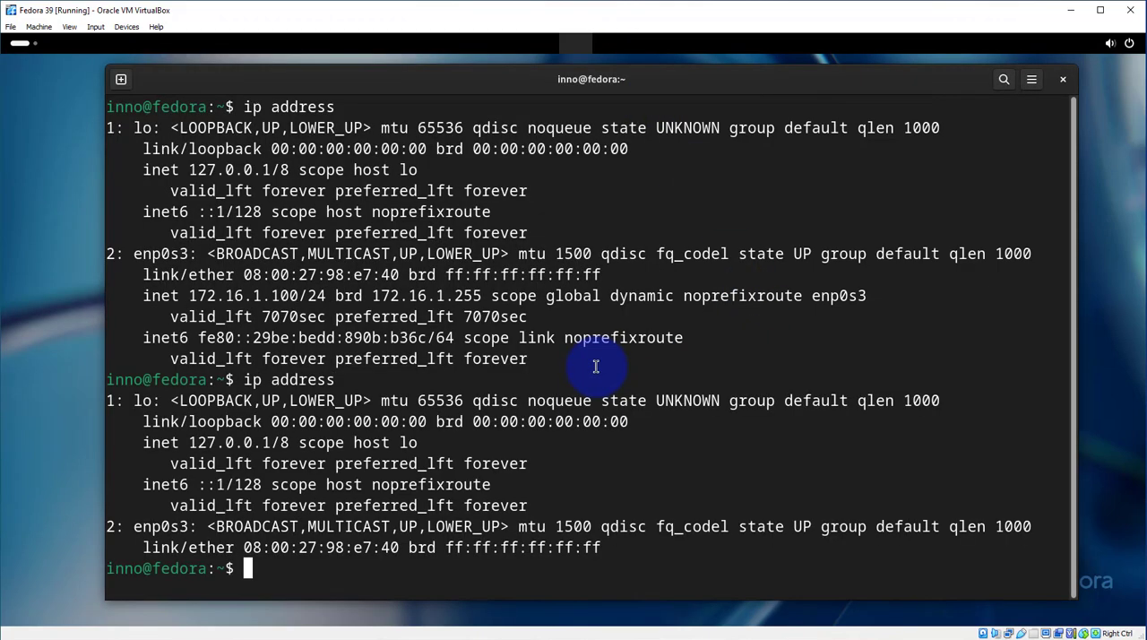
pyautogui.moveTo(466, 247)
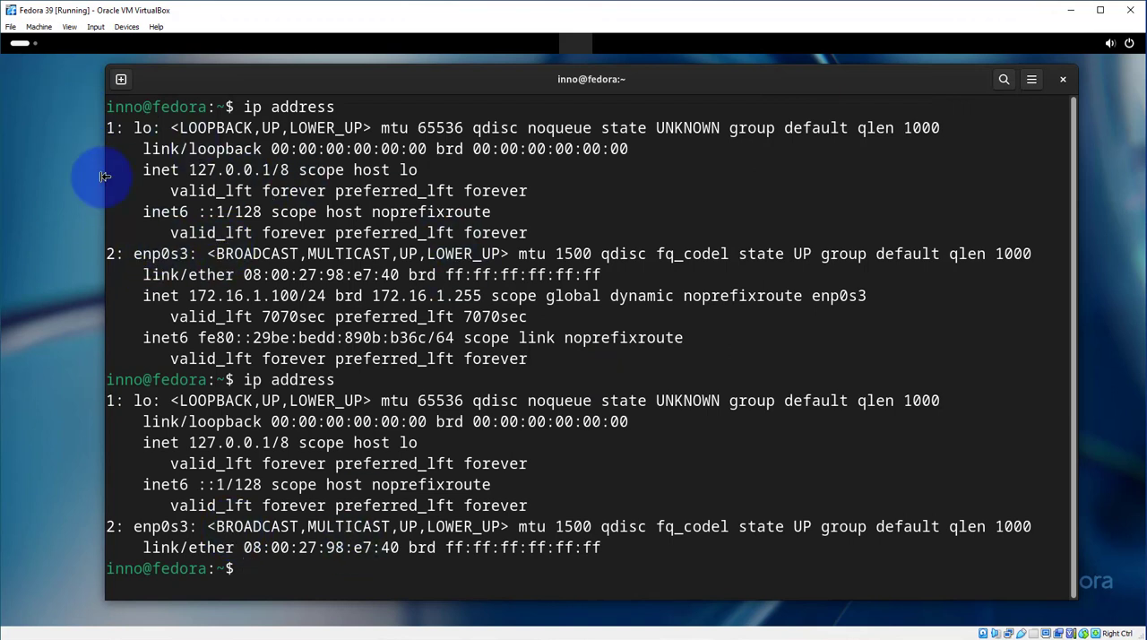
pyautogui.moveTo(71, 103)
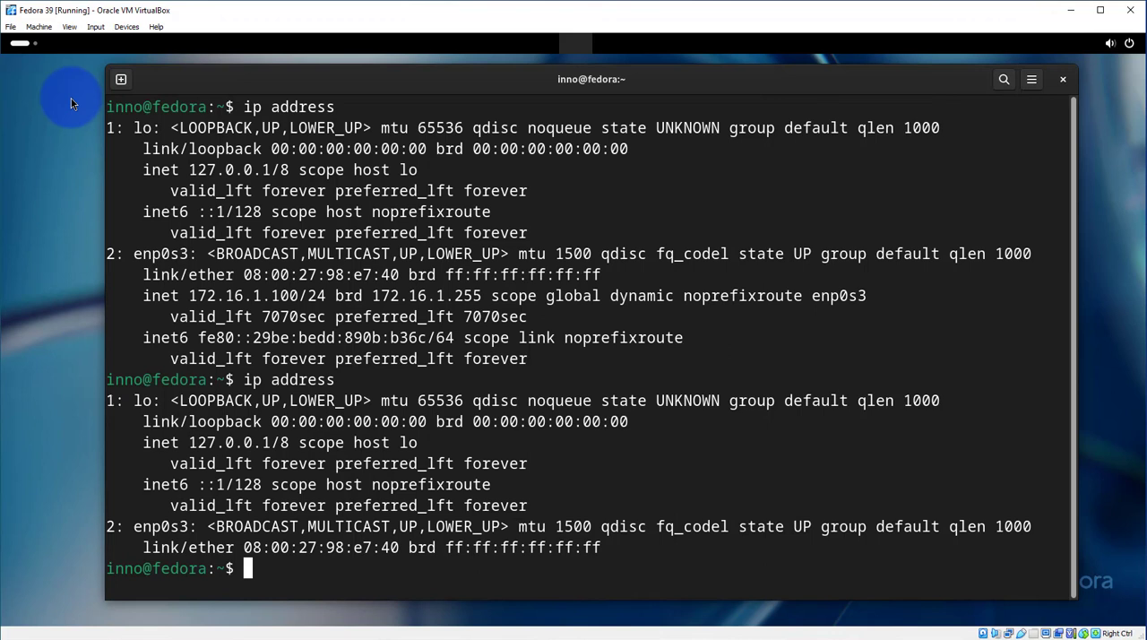
pyautogui.moveTo(166, 57)
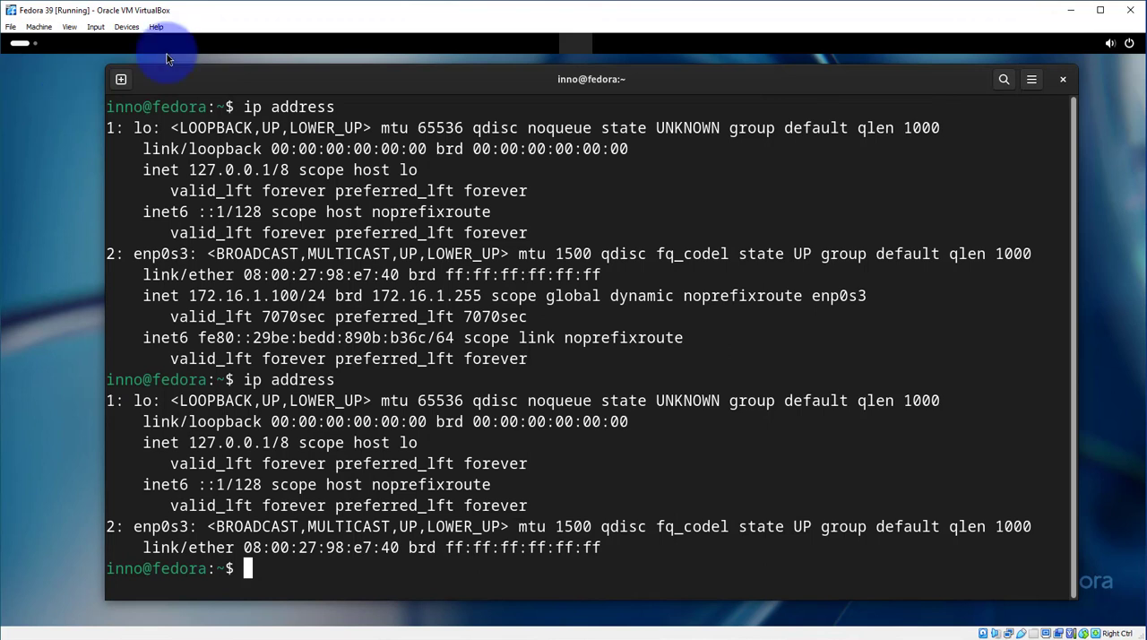
pyautogui.moveTo(126, 34)
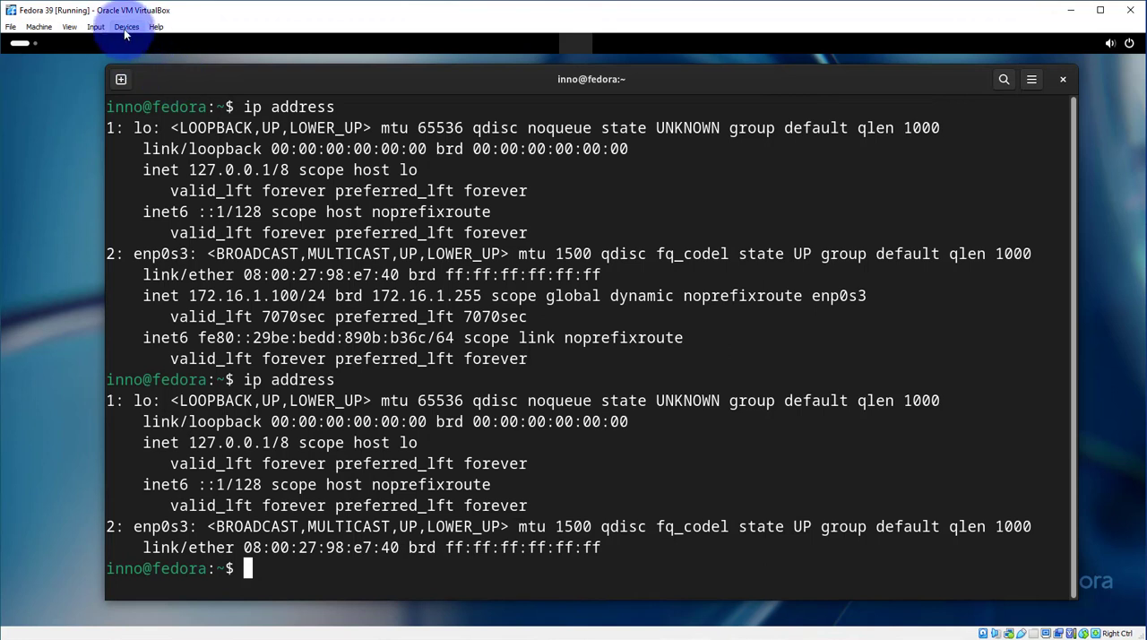
# Attach the ATHEROS UB91C [0108] adapter via Devices > USB and dismiss the error notice
pyautogui.click(126, 26)
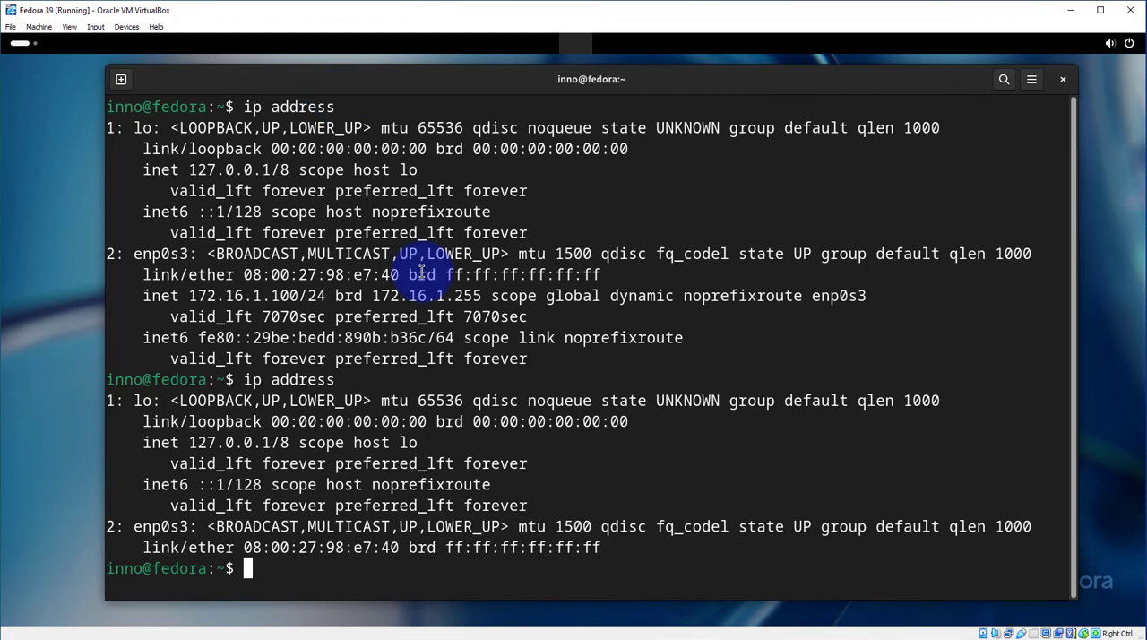
pyautogui.click(127, 26)
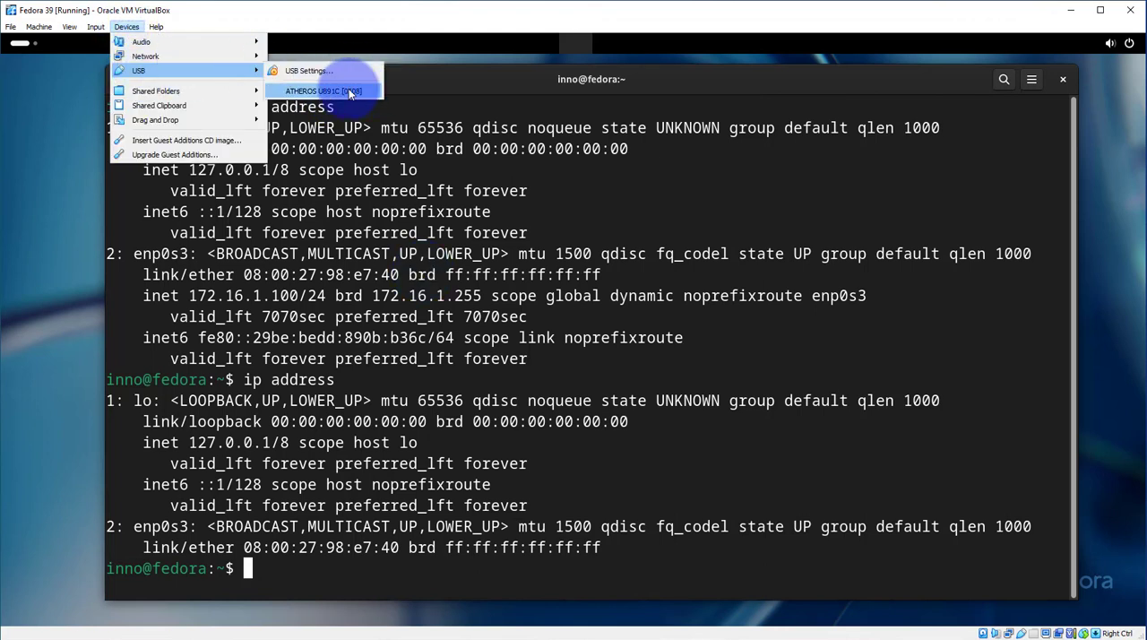
pyautogui.click(323, 91)
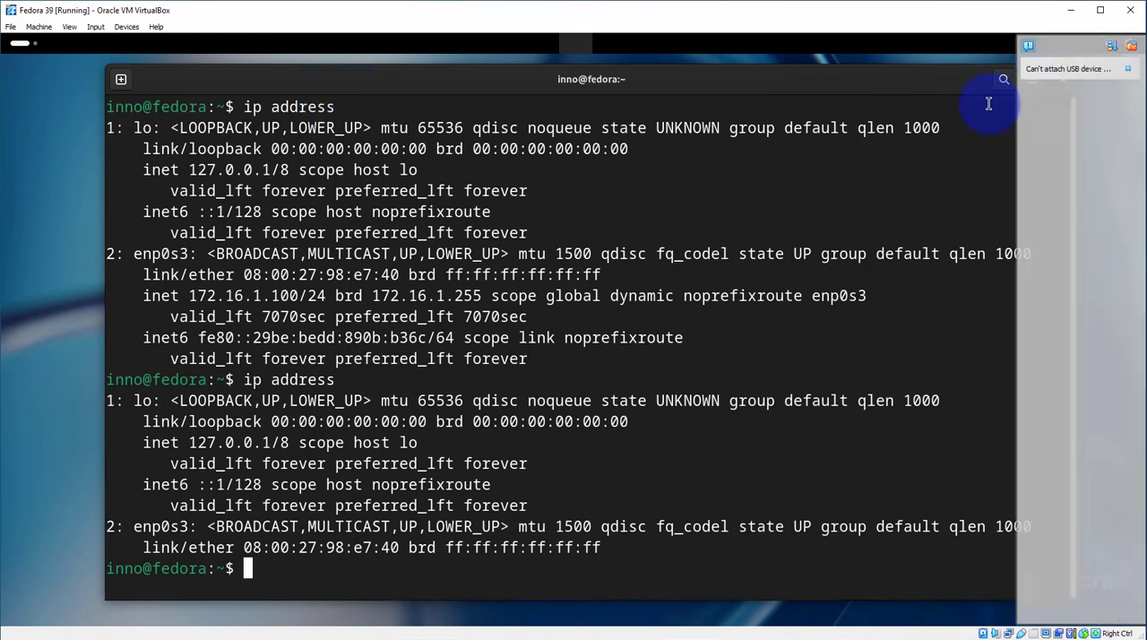
pyautogui.moveTo(1057, 76)
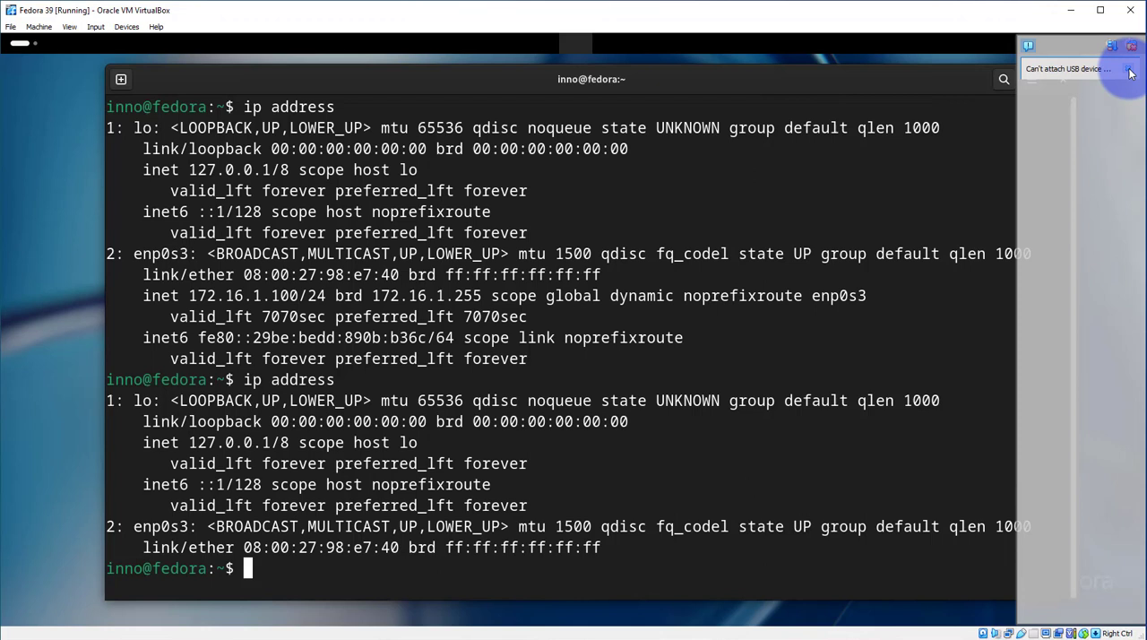
pyautogui.click(127, 26)
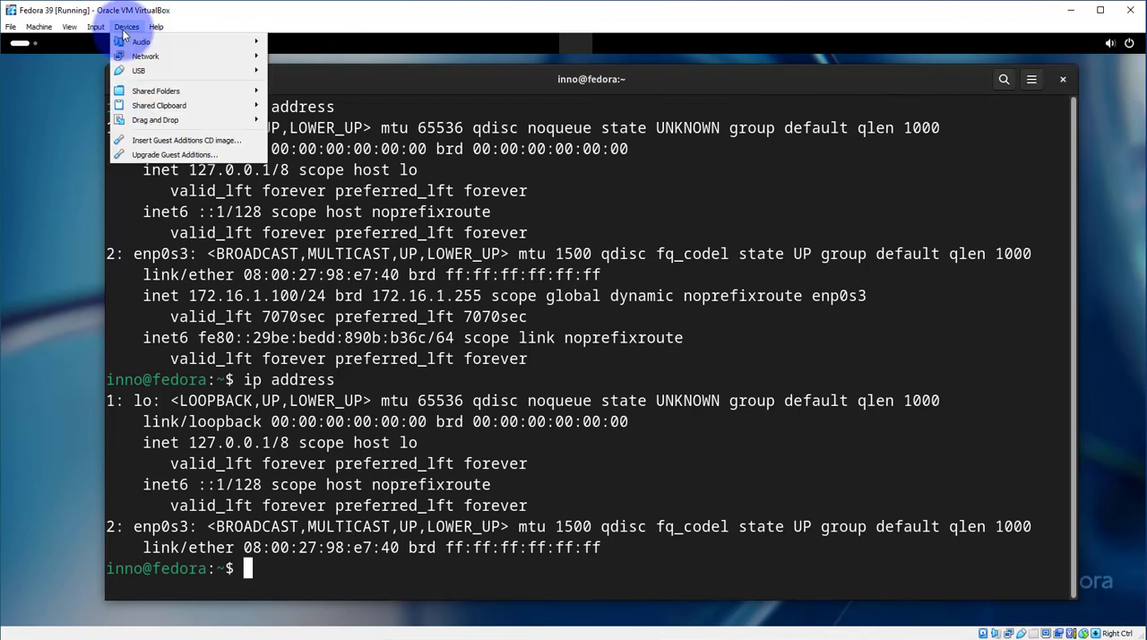
pyautogui.moveTo(139, 70)
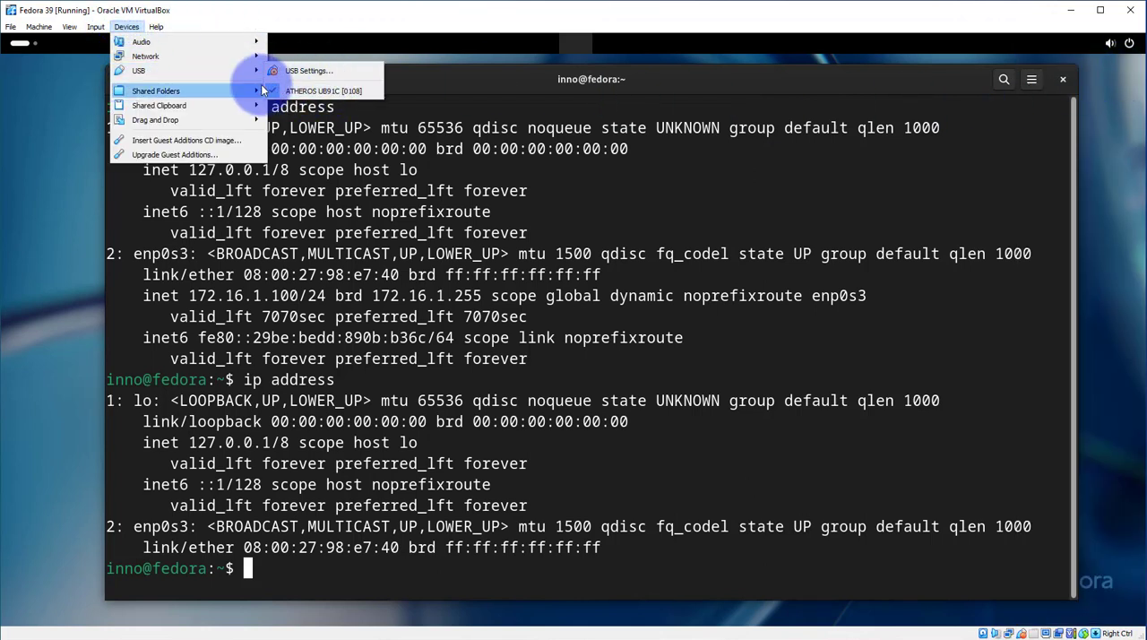
pyautogui.moveTo(138, 70)
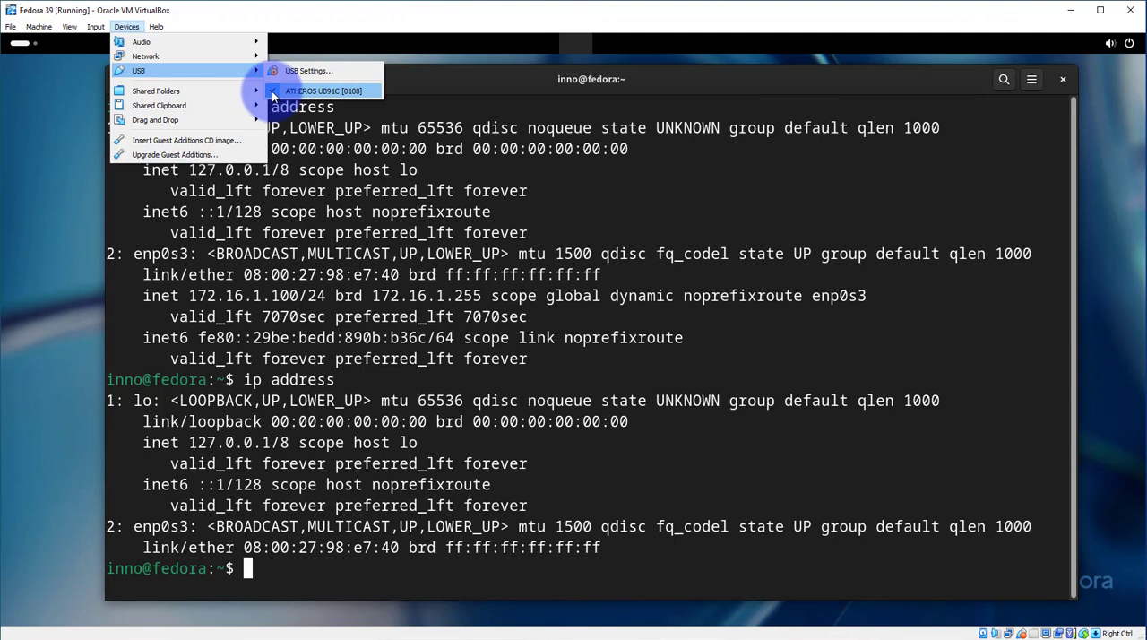
pyautogui.moveTo(323, 90)
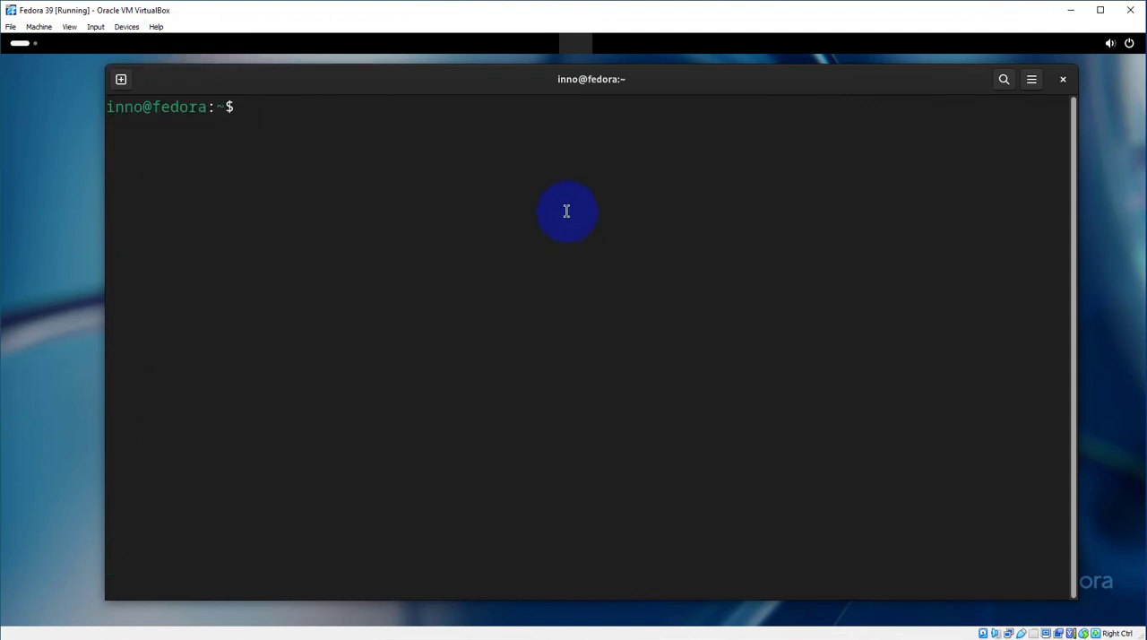
# Run ip address and highlight the new wireless interface wlp0s11u1
pyautogui.write('ip addre')
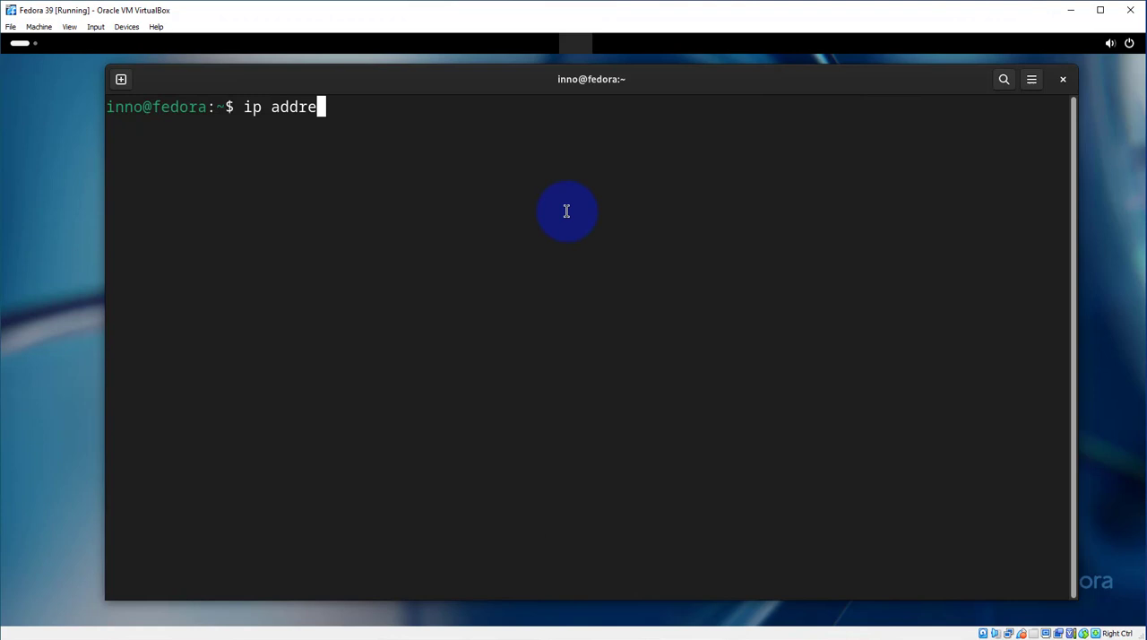
pyautogui.press('Return')
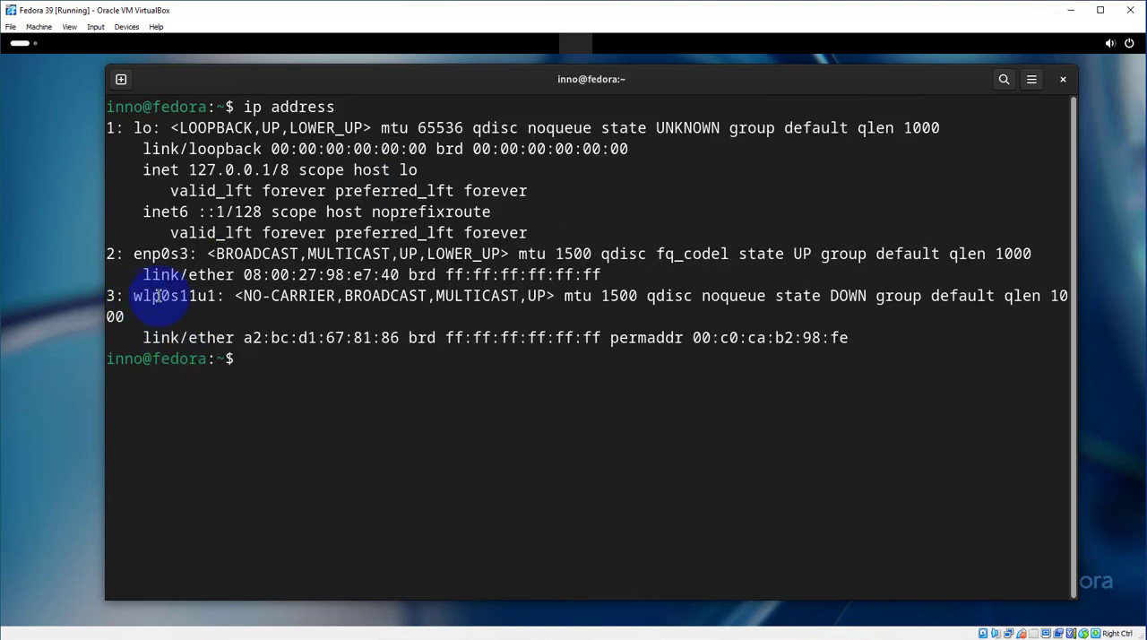
pyautogui.doubleClick(170, 295)
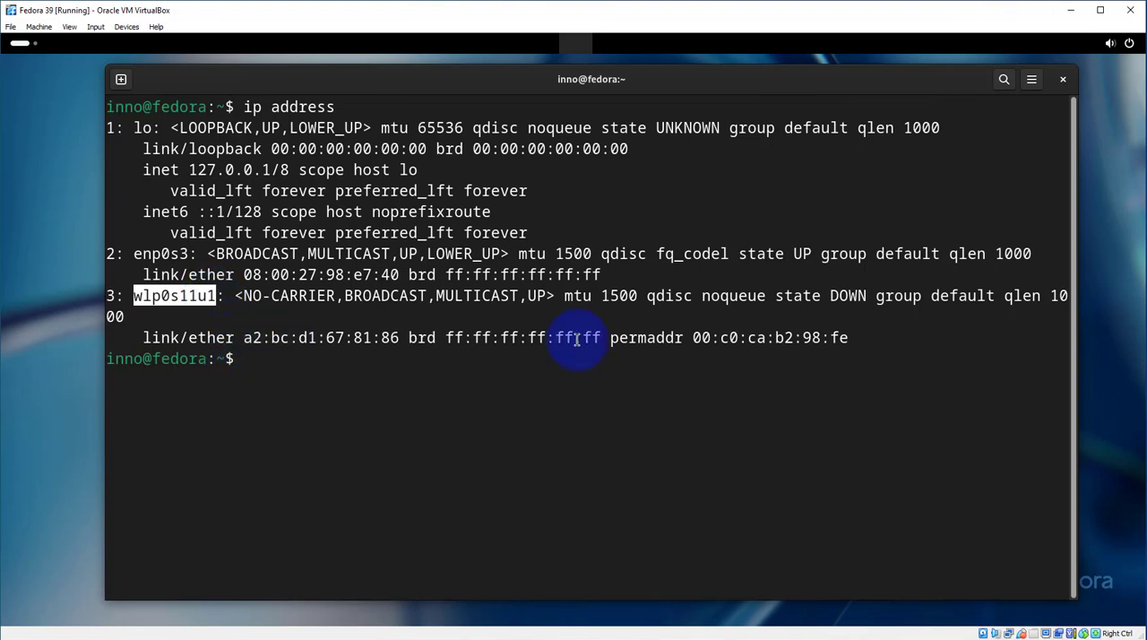
pyautogui.moveTo(296, 337)
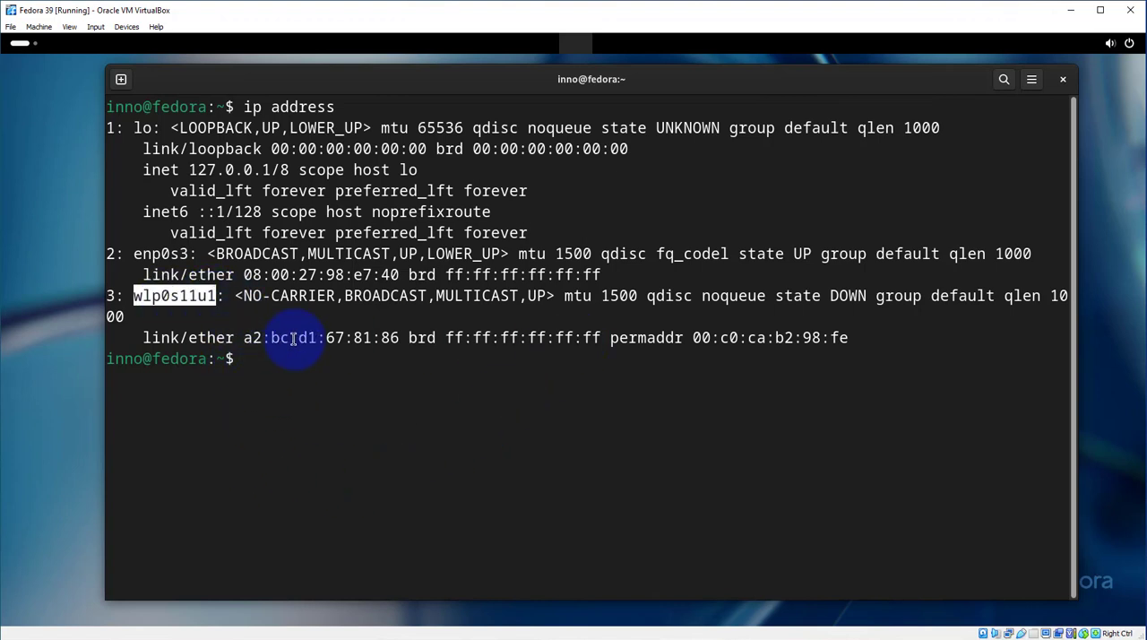
pyautogui.moveTo(493, 338)
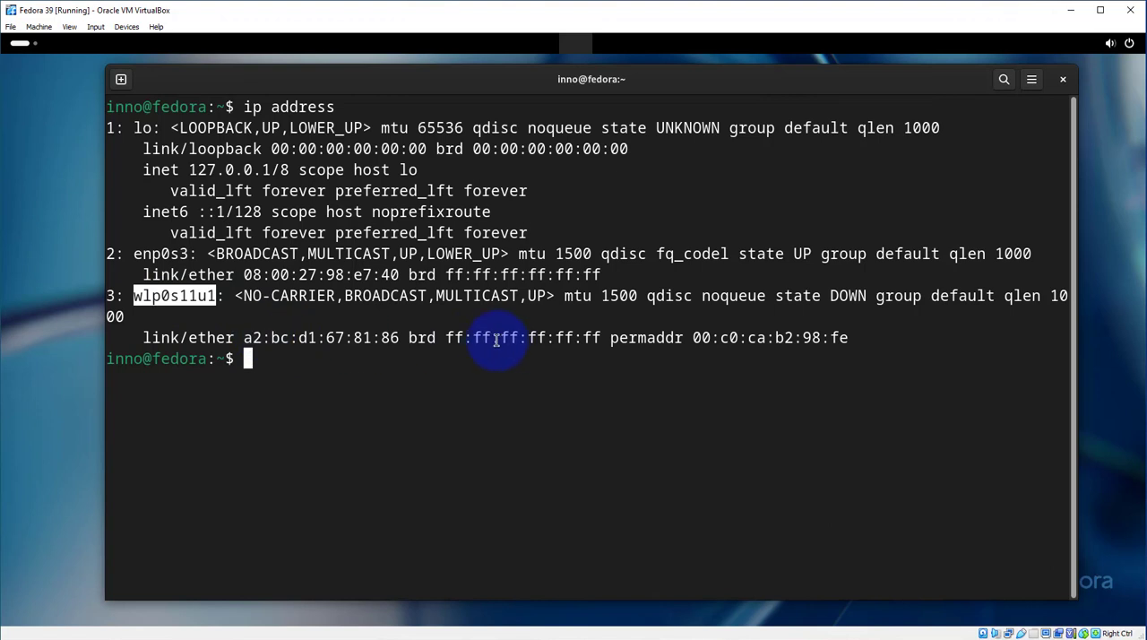
pyautogui.moveTo(379, 488)
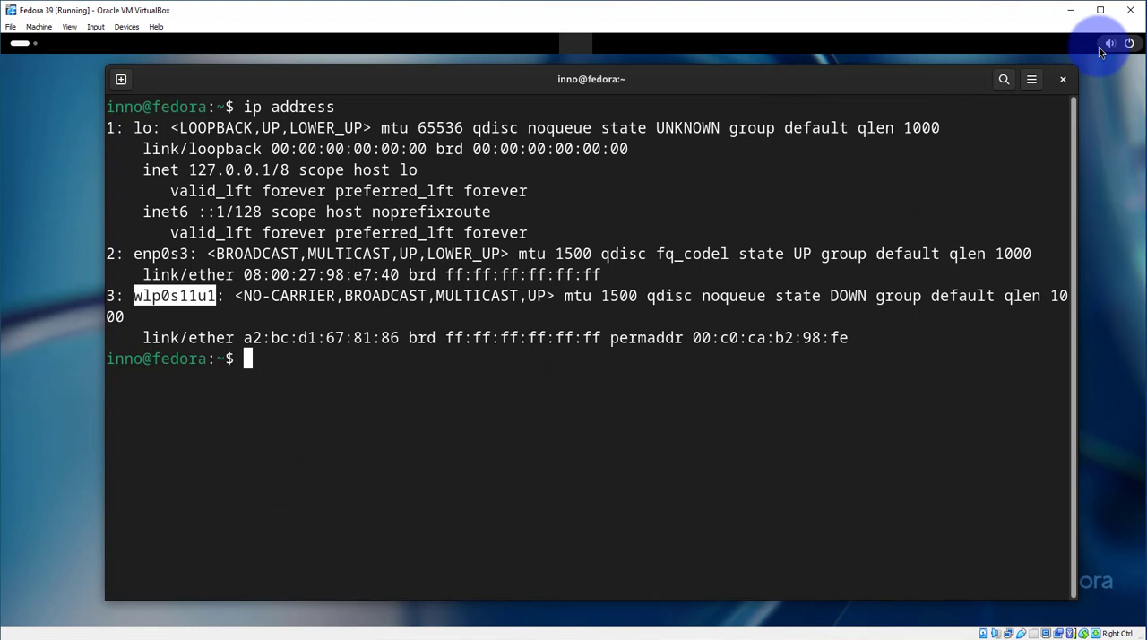
pyautogui.moveTo(1084, 50)
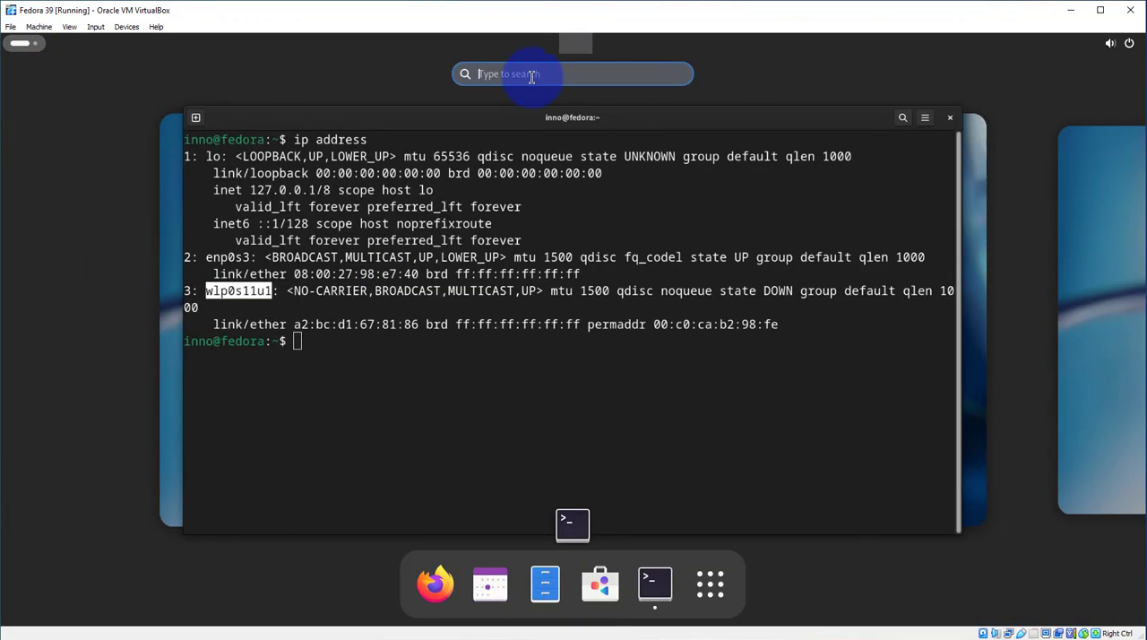
# Search for network settings, open the Wi-Fi page, and select Inno_GUEST for its password prompt
pyautogui.write('net')
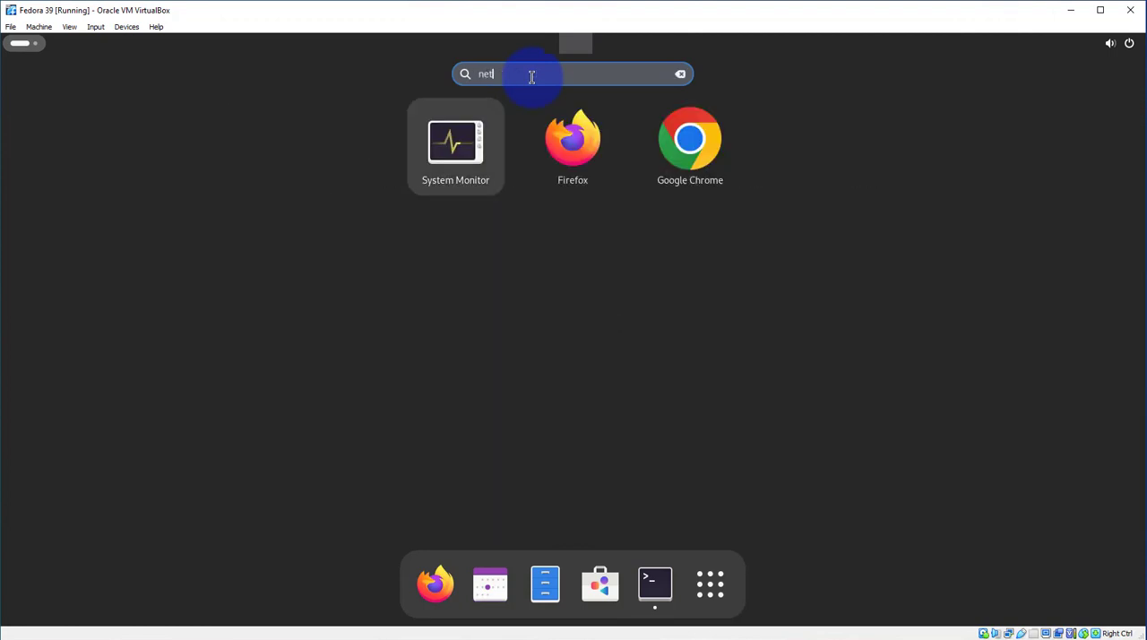
pyautogui.write('w')
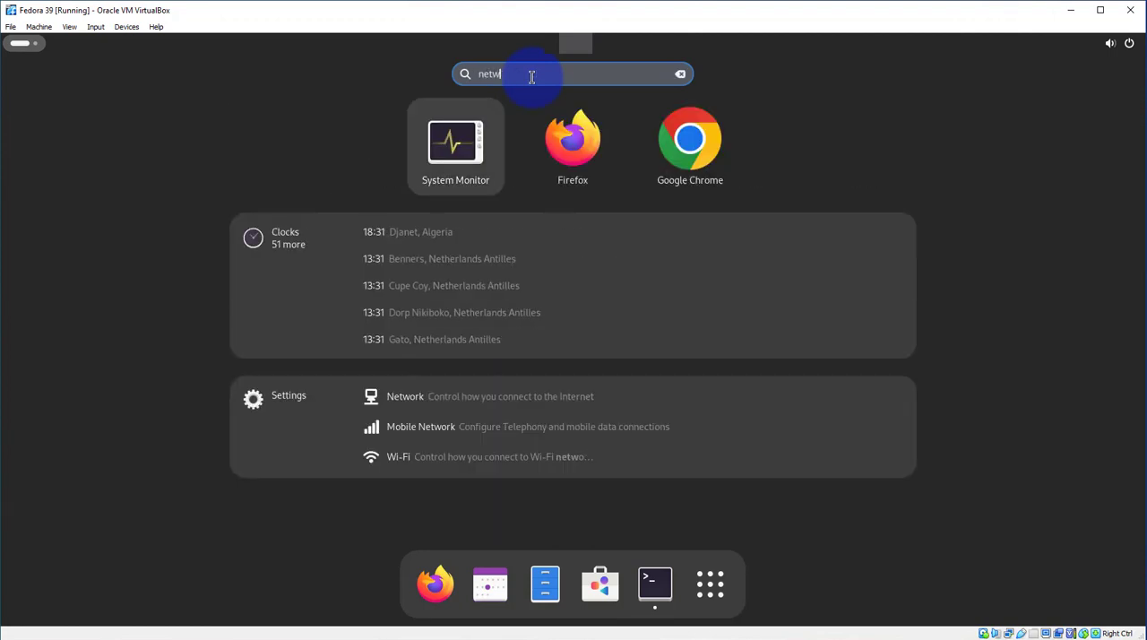
pyautogui.write('c')
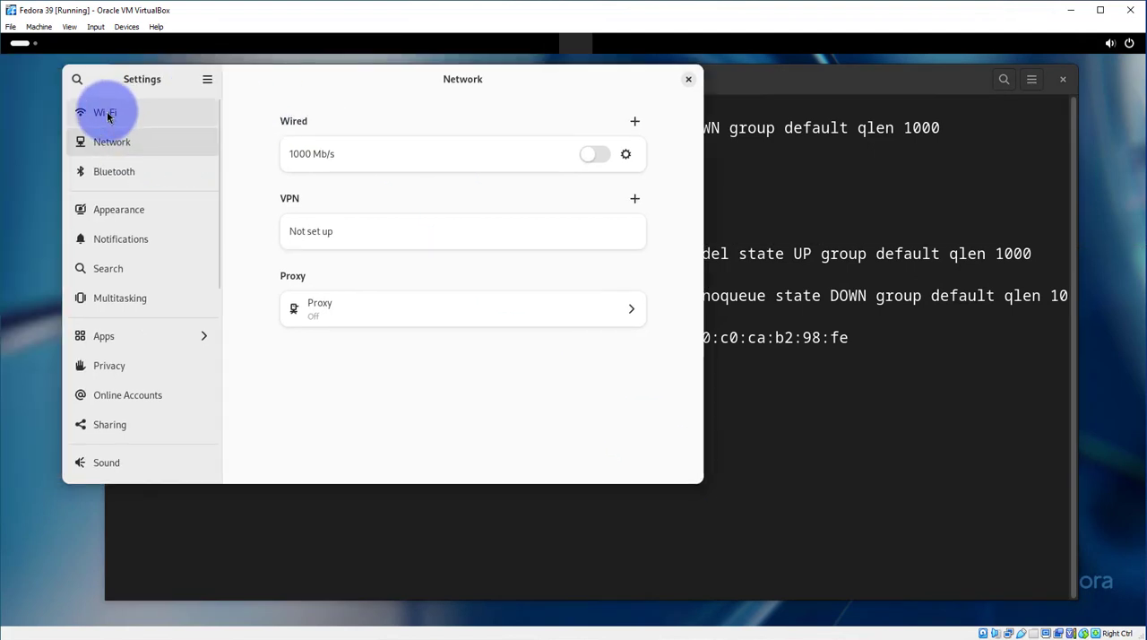
pyautogui.click(105, 112)
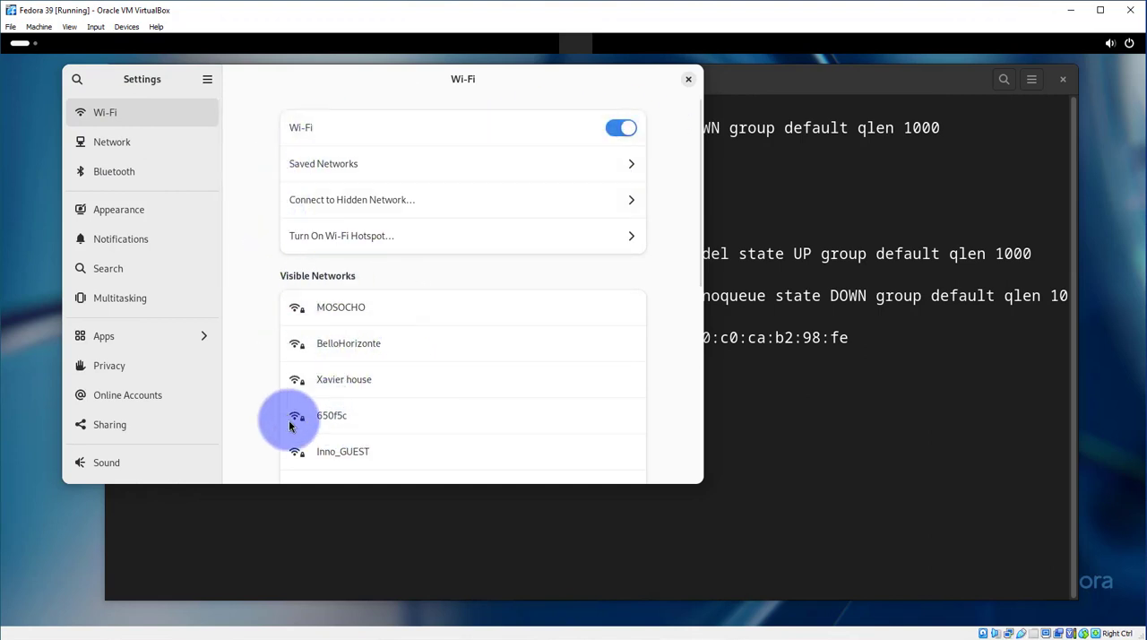
pyautogui.moveTo(323, 404)
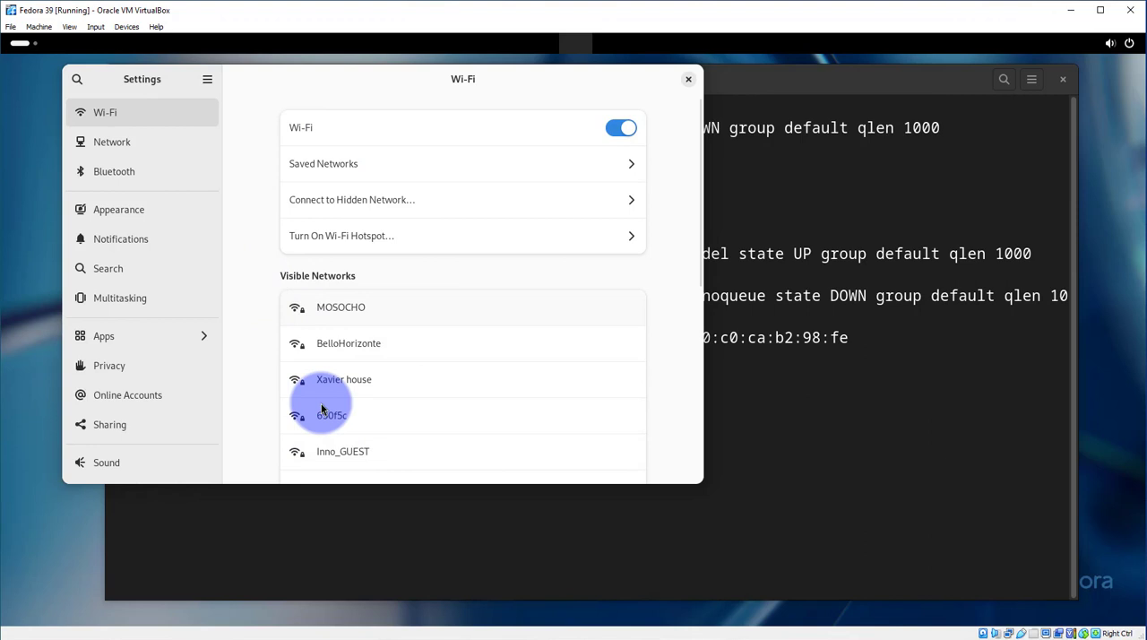
pyautogui.moveTo(322, 313)
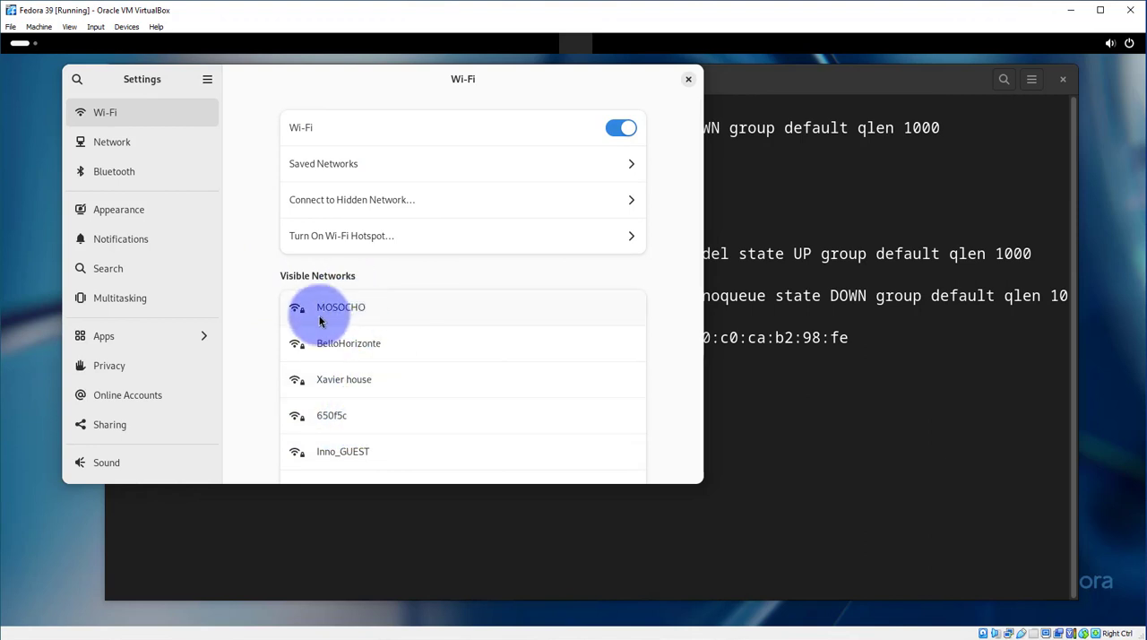
pyautogui.moveTo(355, 421)
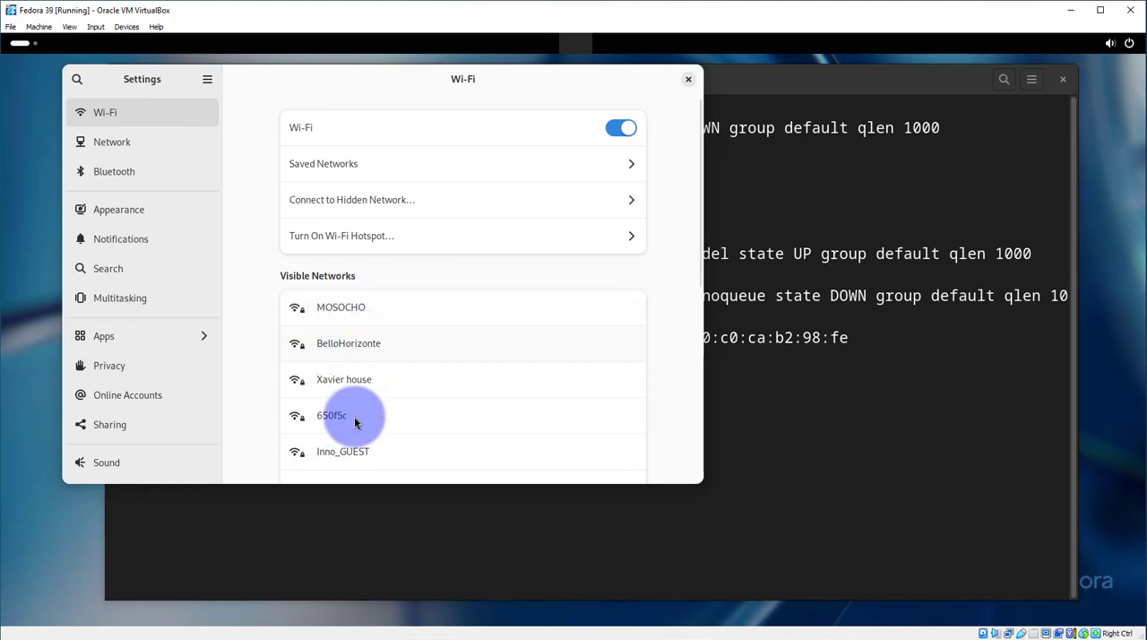
pyautogui.click(343, 451)
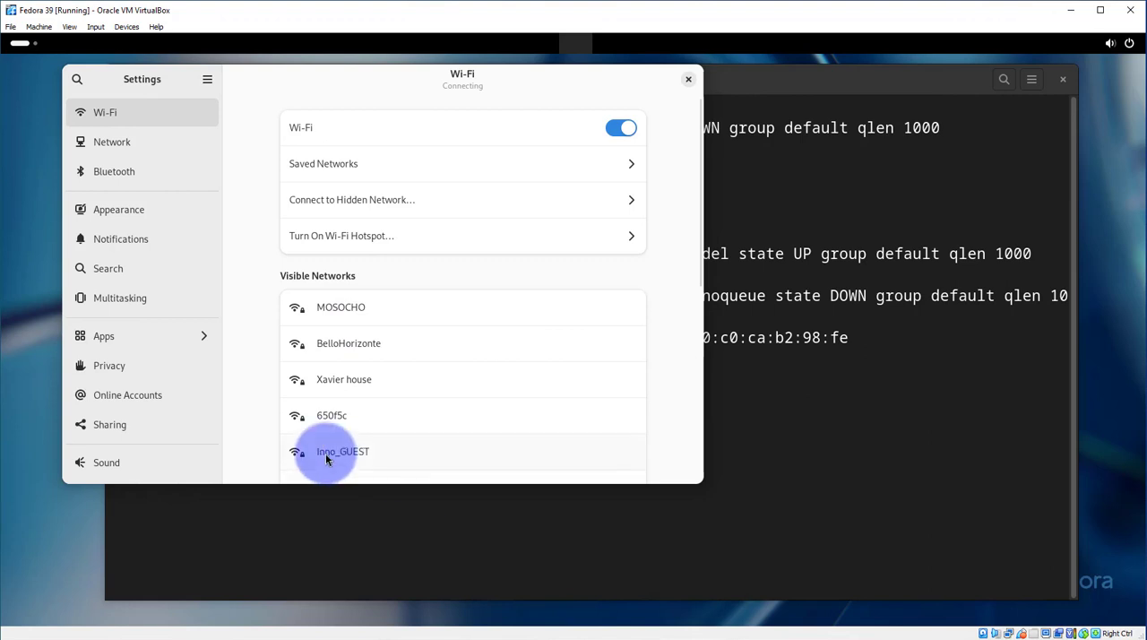
pyautogui.click(343, 451)
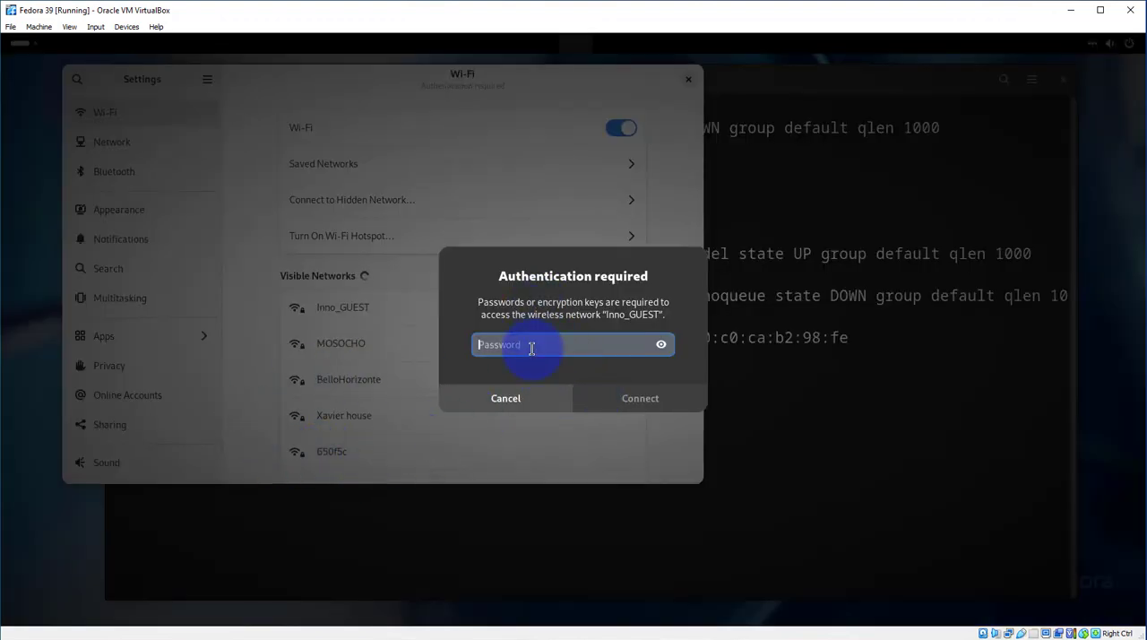
# Enter the Inno_GUEST password, connect, and return to the terminal
pyautogui.write('password')
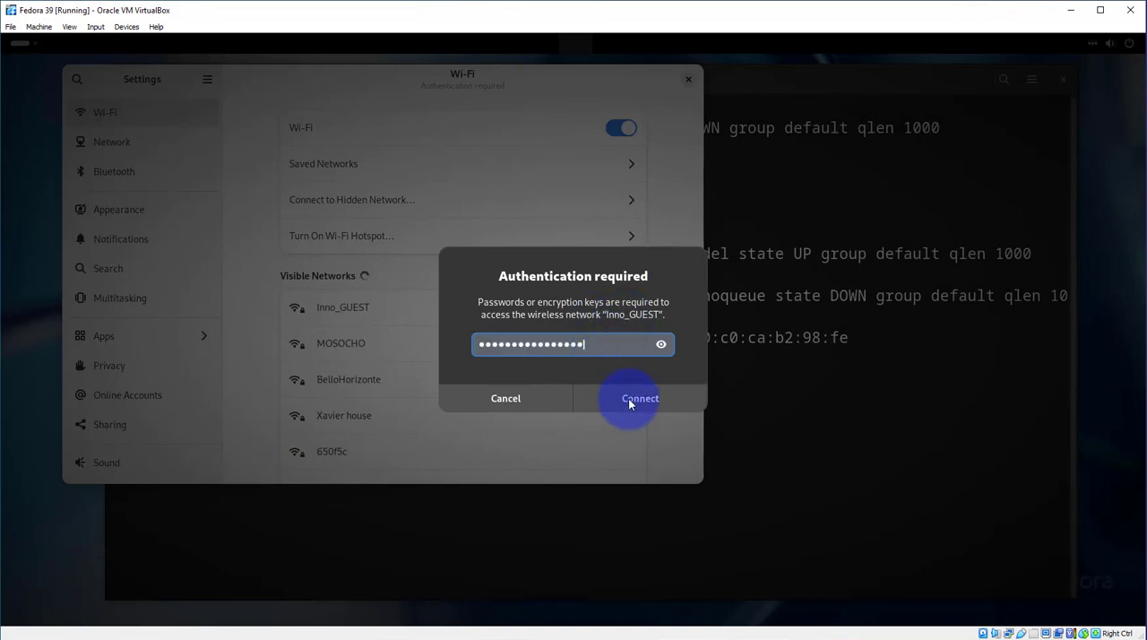
pyautogui.click(640, 398)
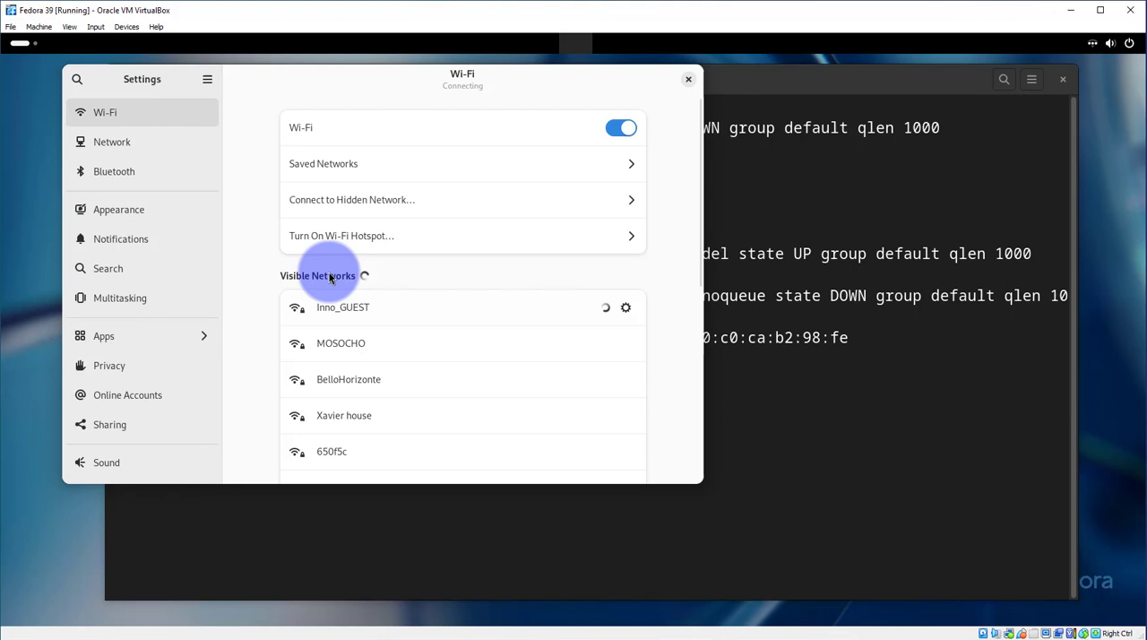
pyautogui.moveTo(426, 343)
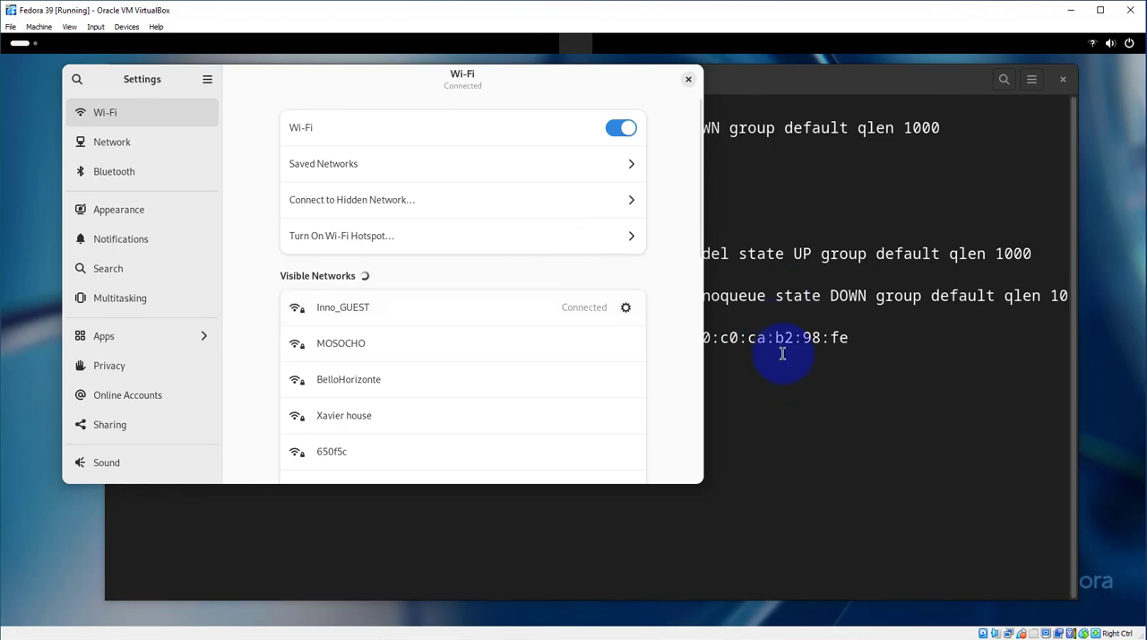
pyautogui.click(688, 79)
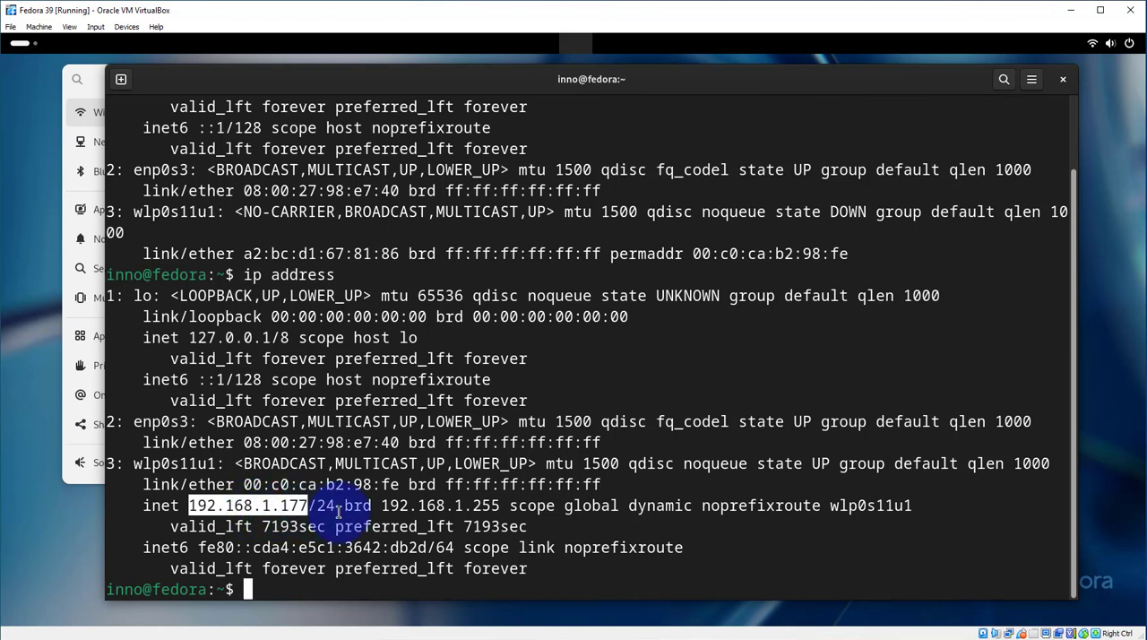
# Clear the terminal, ping google.com, then stop it with Ctrl+C for statistics
pyautogui.write('c')
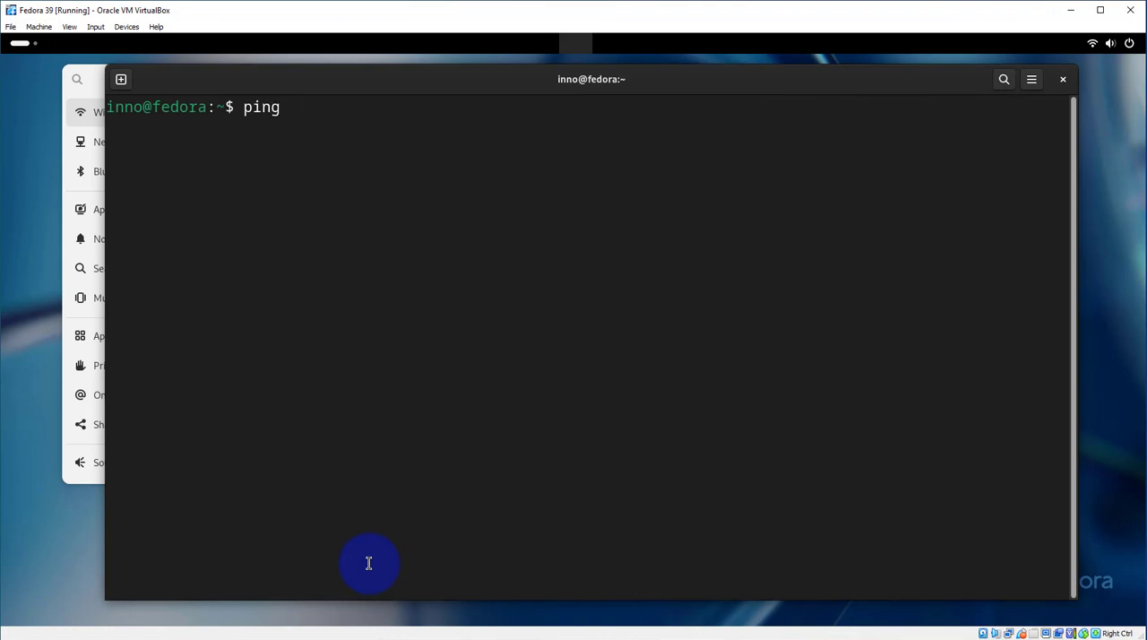
pyautogui.write('goog')
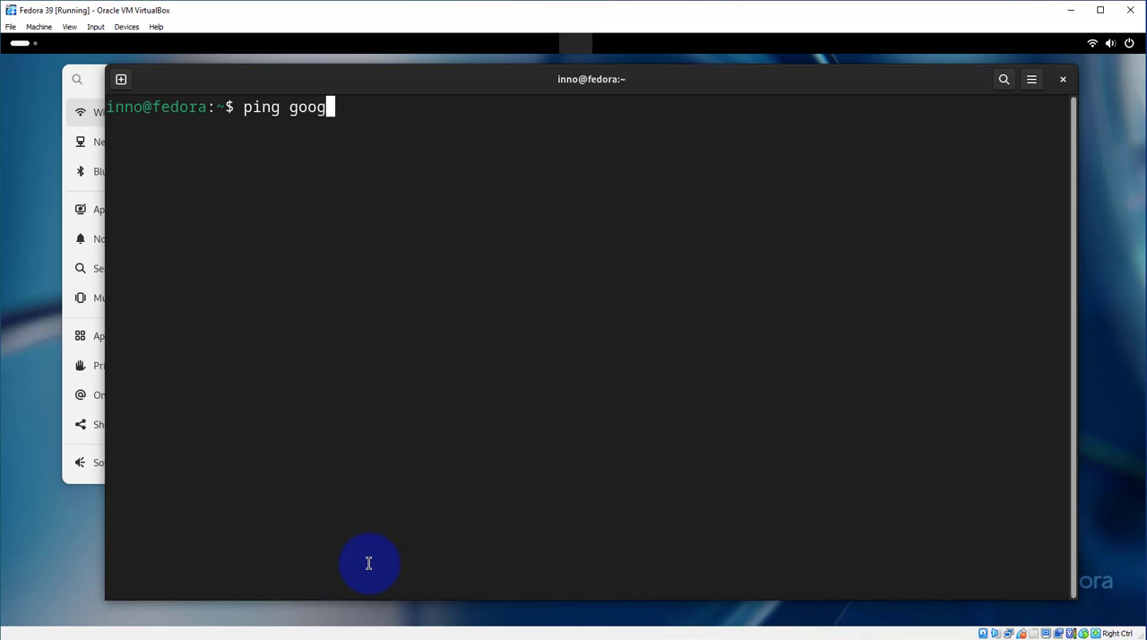
pyautogui.press('Return')
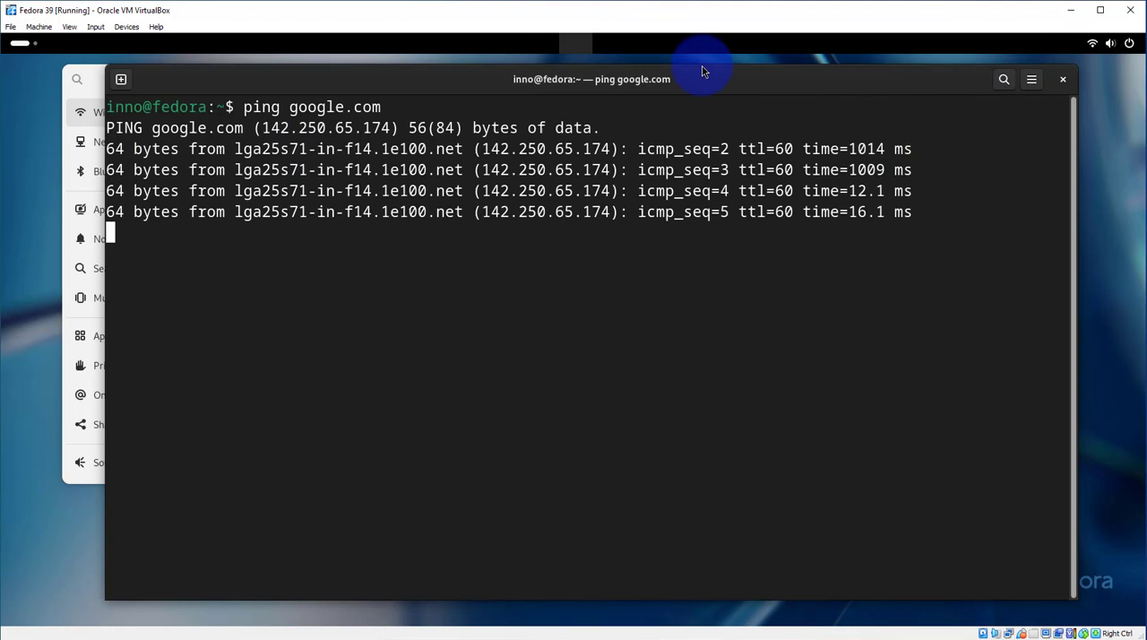
pyautogui.press('ctrl+c')
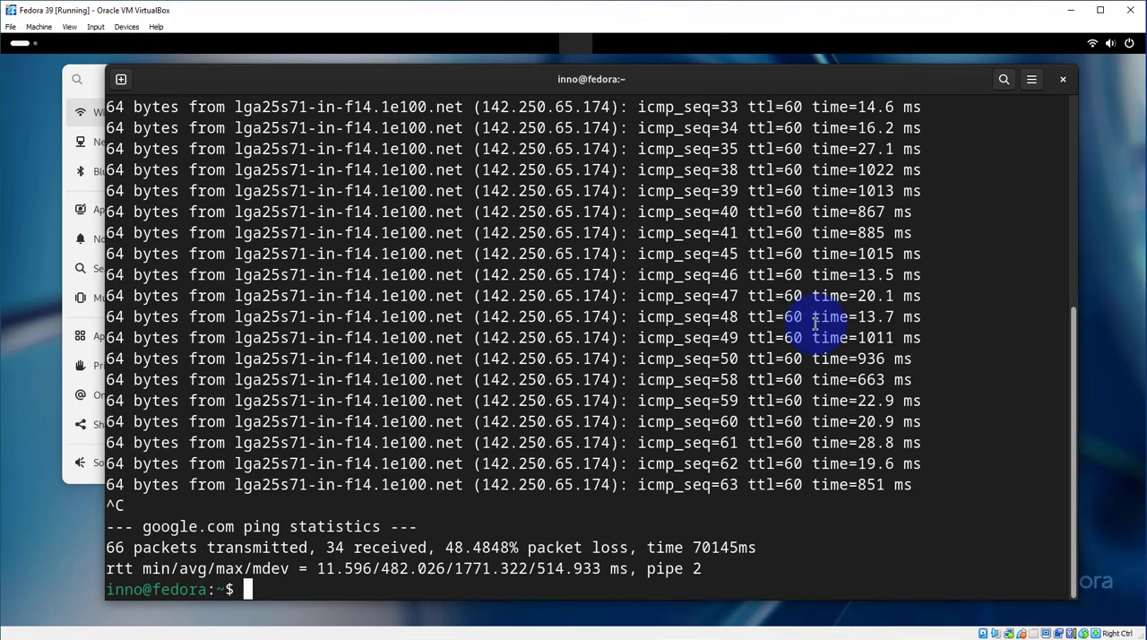